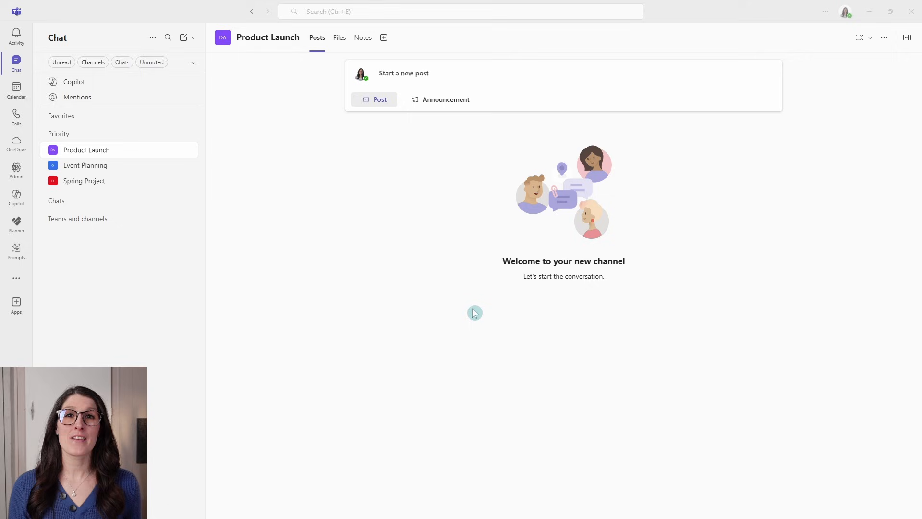
- Switch to the favourite chat with Mike holding the Dog Training App Code loop
click(70, 148)
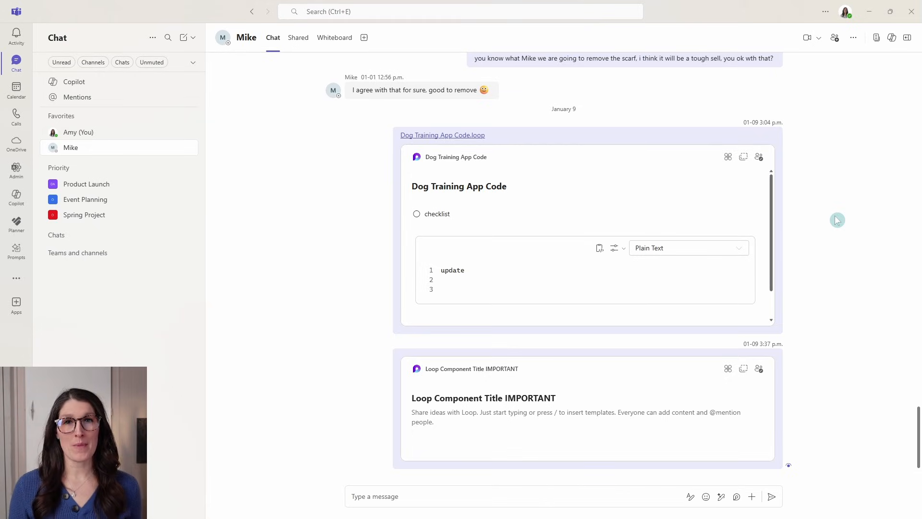
mouse_move(845, 208)
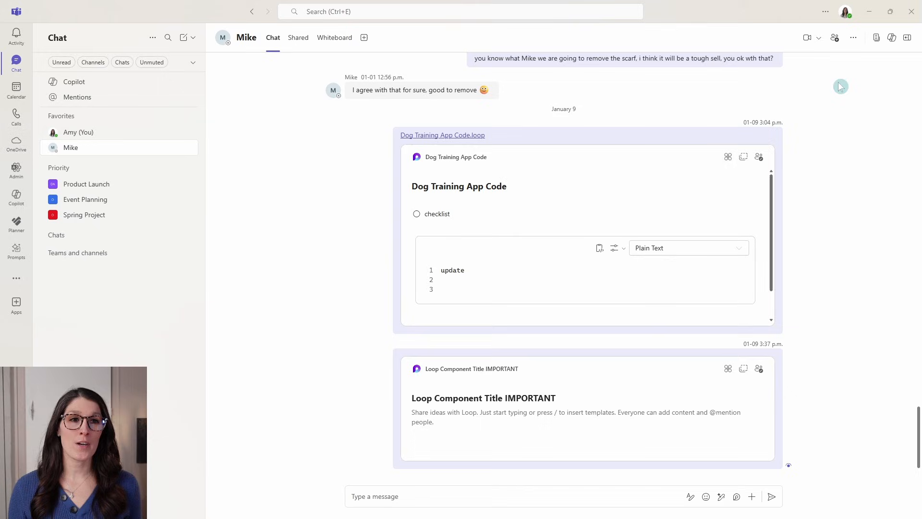
mouse_move(819, 38)
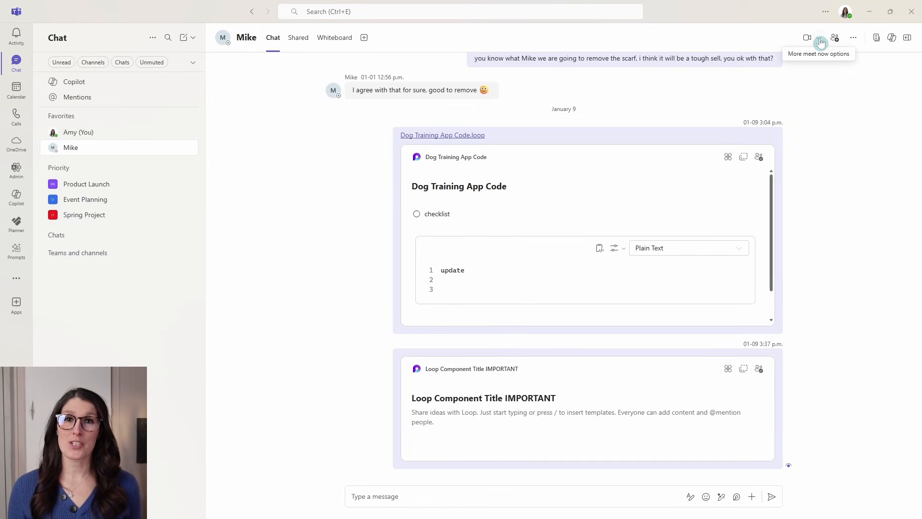
mouse_move(391, 234)
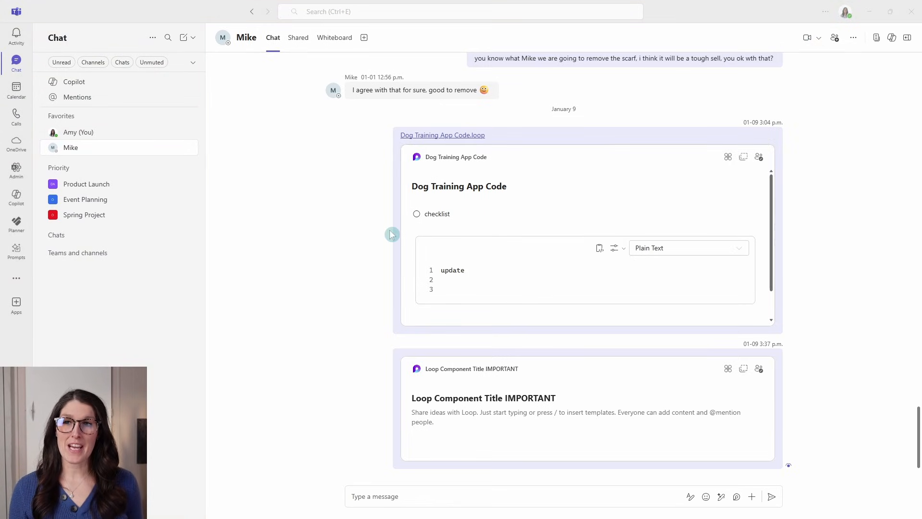
mouse_move(141, 188)
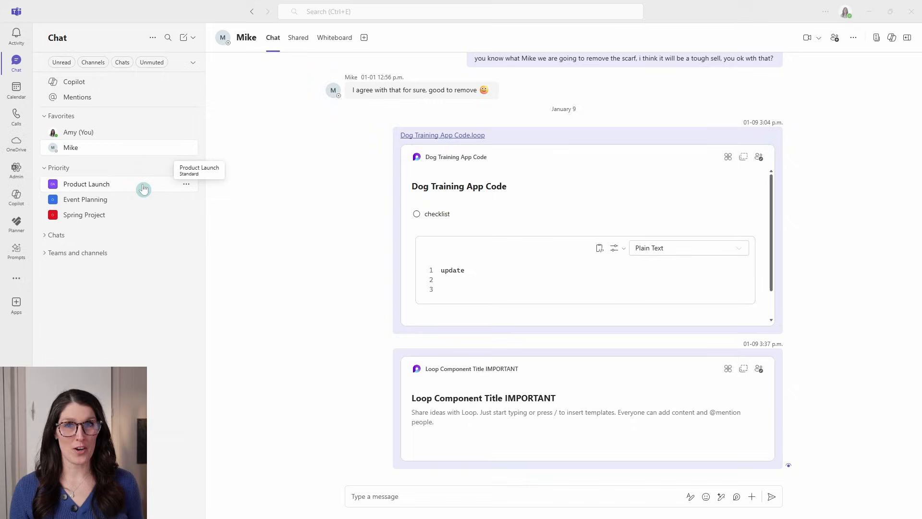
- From Product Launch choose Meet now, name the meeting 'Event Plan Brief' and join it
click(85, 183)
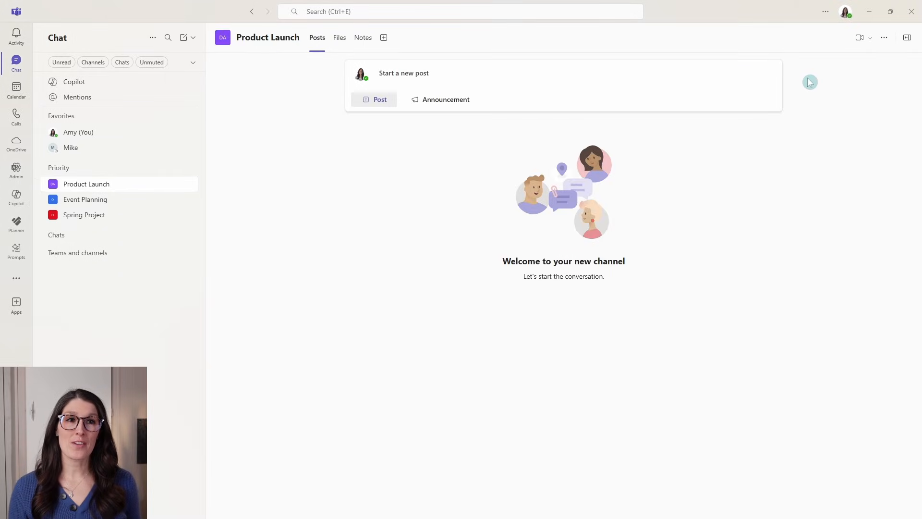
click(859, 38)
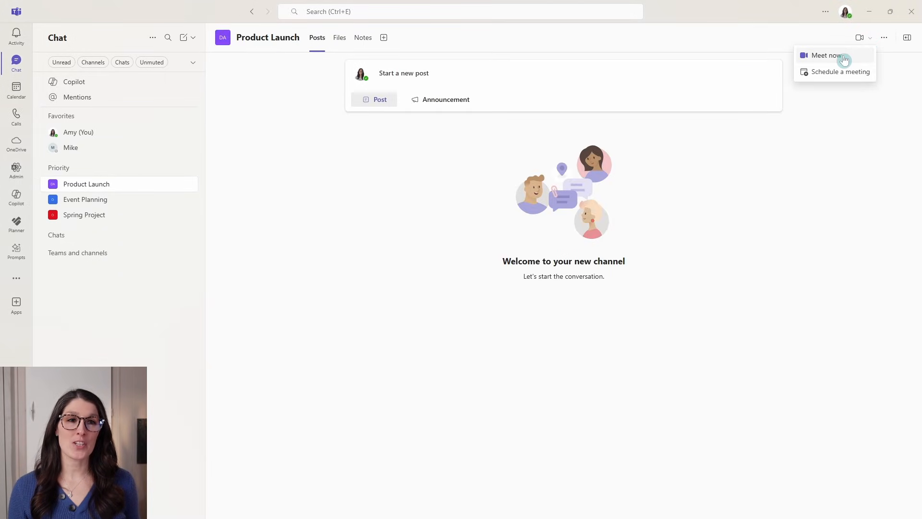
click(826, 54)
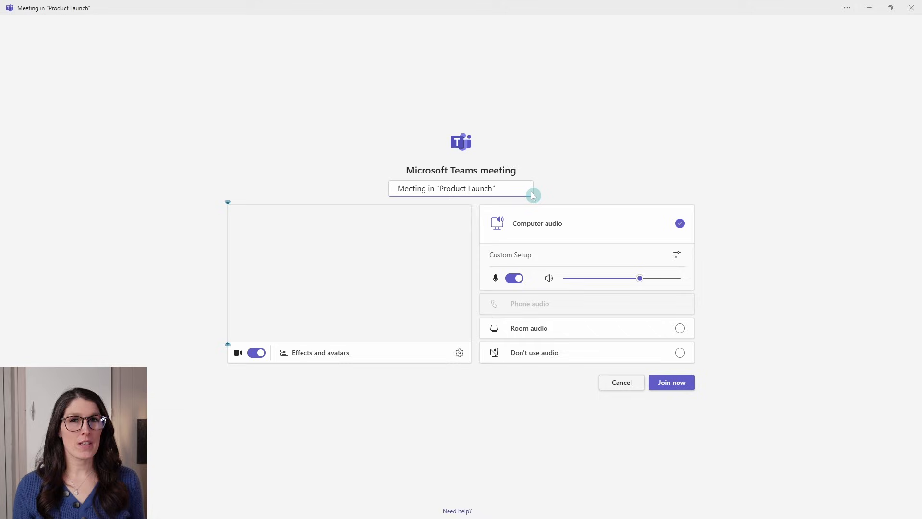
triple_click(460, 189)
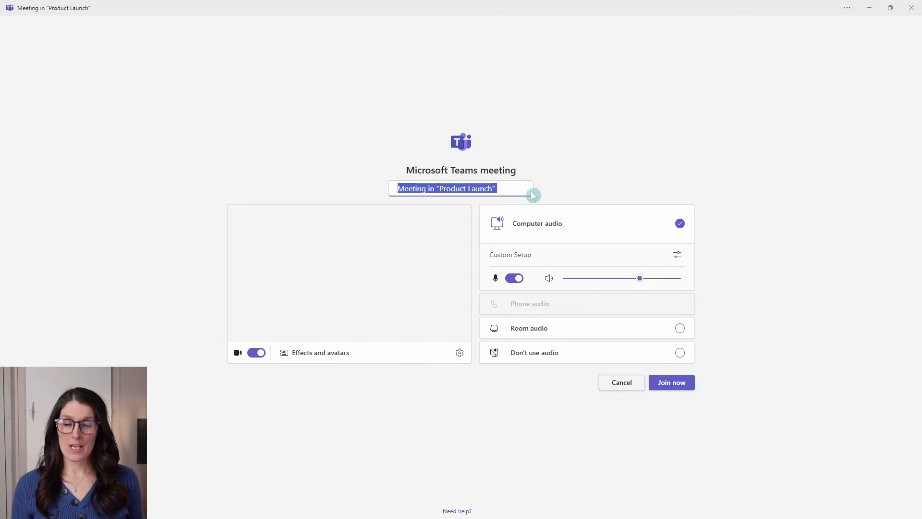
text(Event Plan Brief)
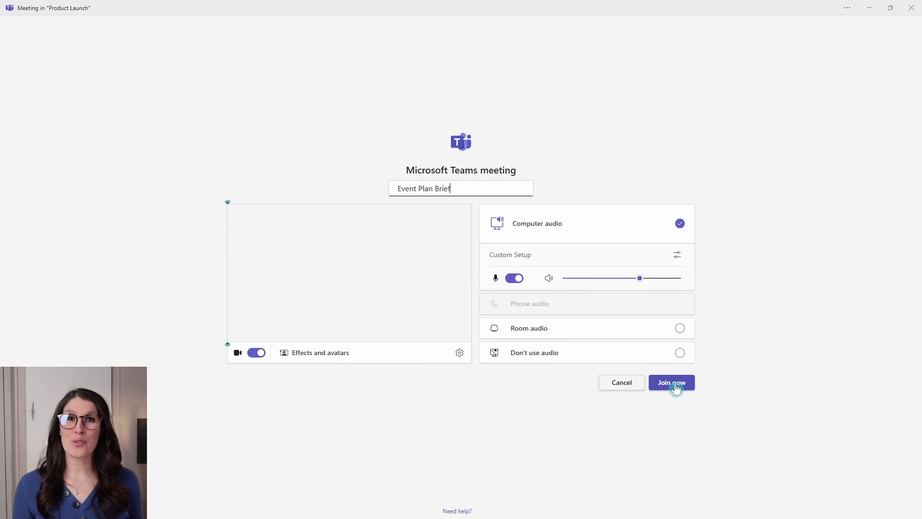
click(672, 382)
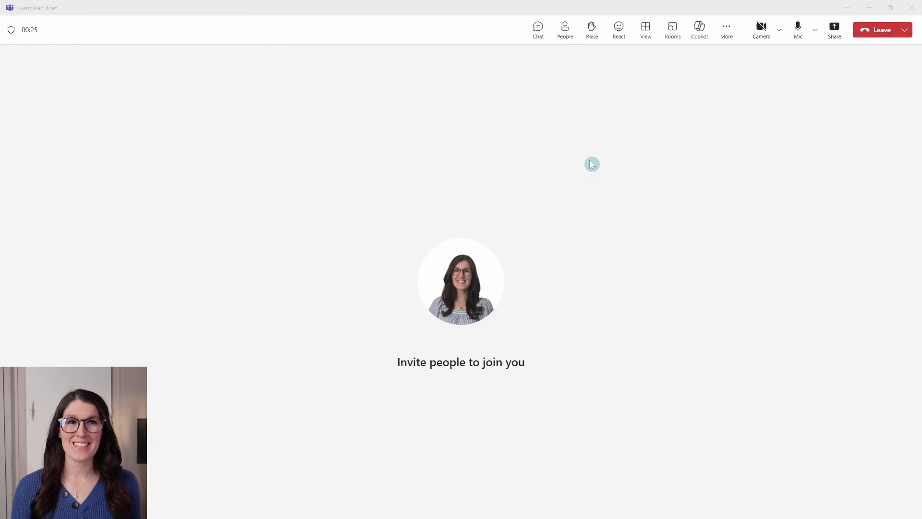
mouse_move(726, 29)
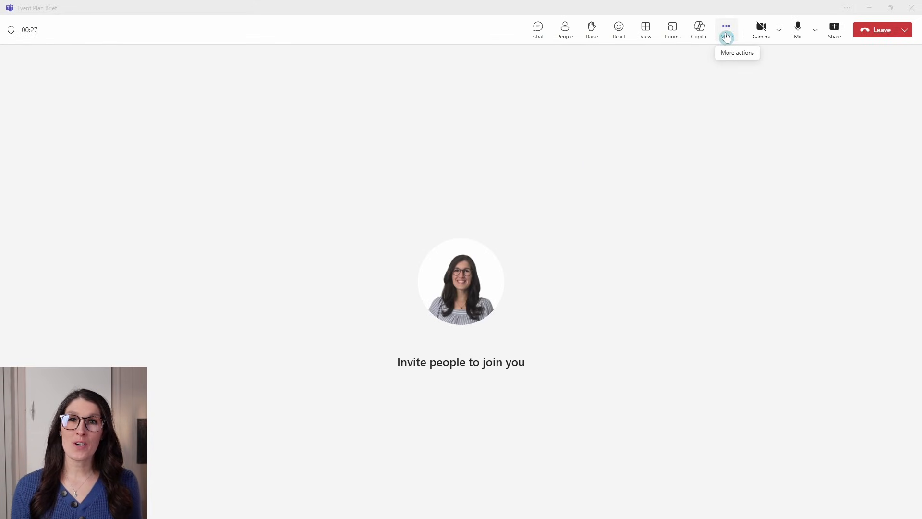
- Start recording the meeting and confirm English (US) as the spoken language
click(726, 27)
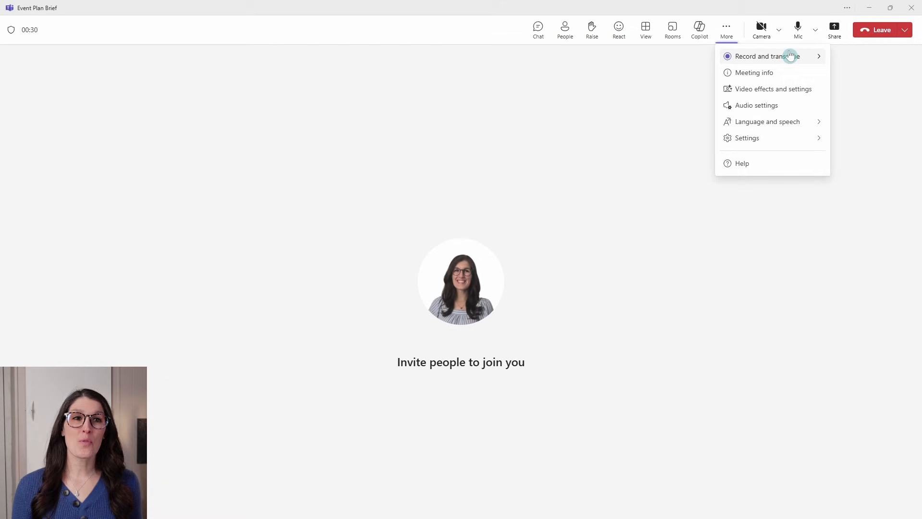
mouse_move(770, 56)
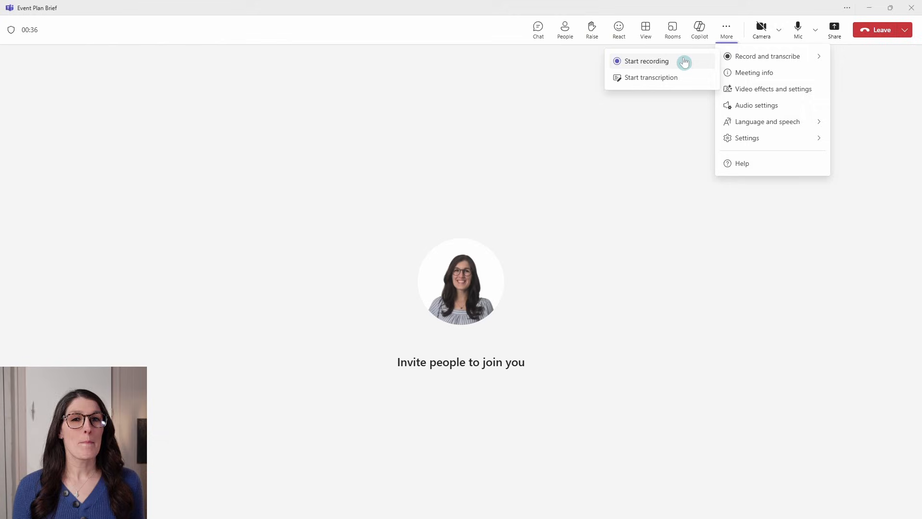
mouse_move(684, 62)
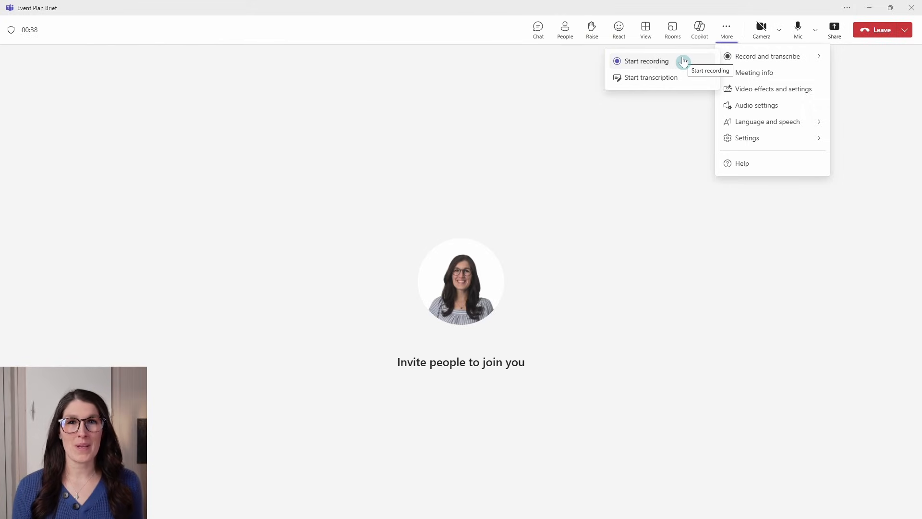
click(647, 62)
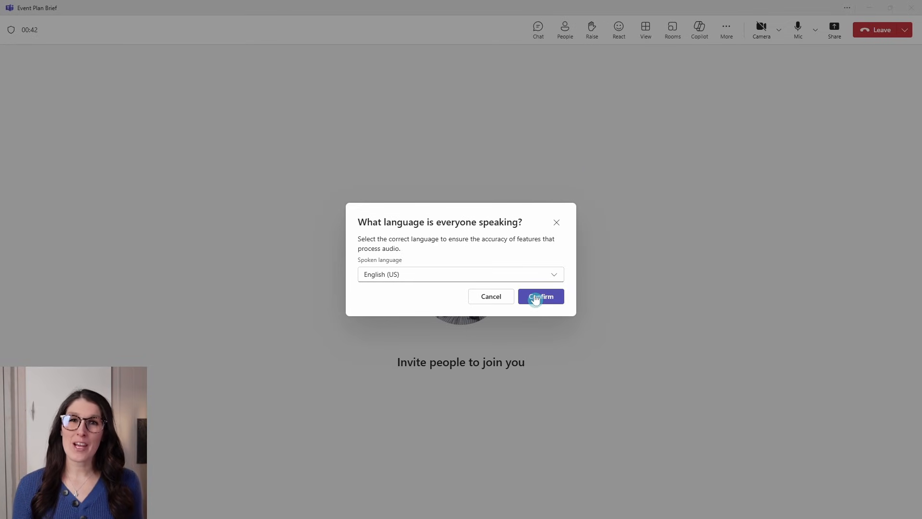
click(539, 296)
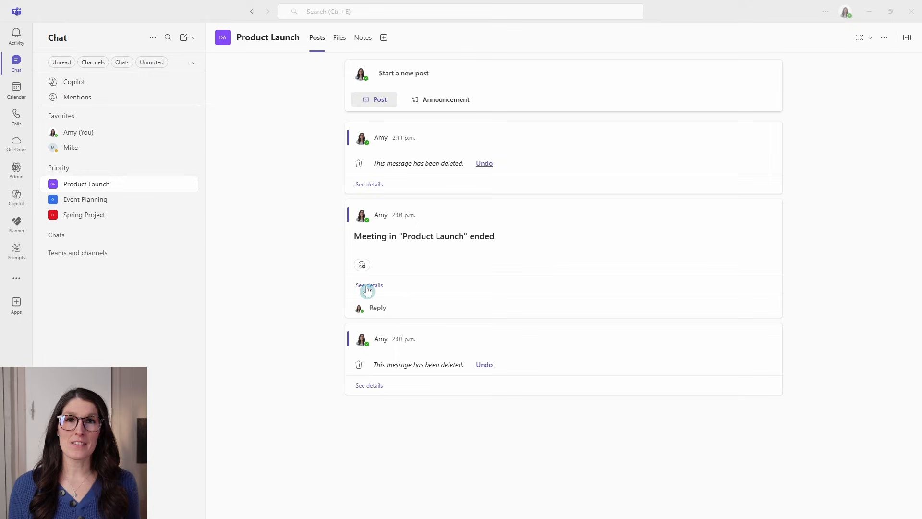
click(369, 284)
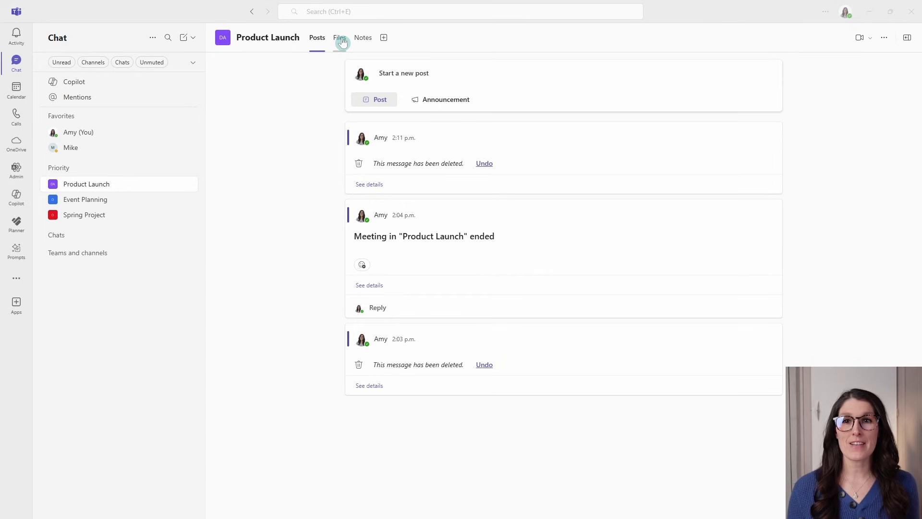
- Show the Product Launch channel's Files to reach the Recordings folder
click(339, 37)
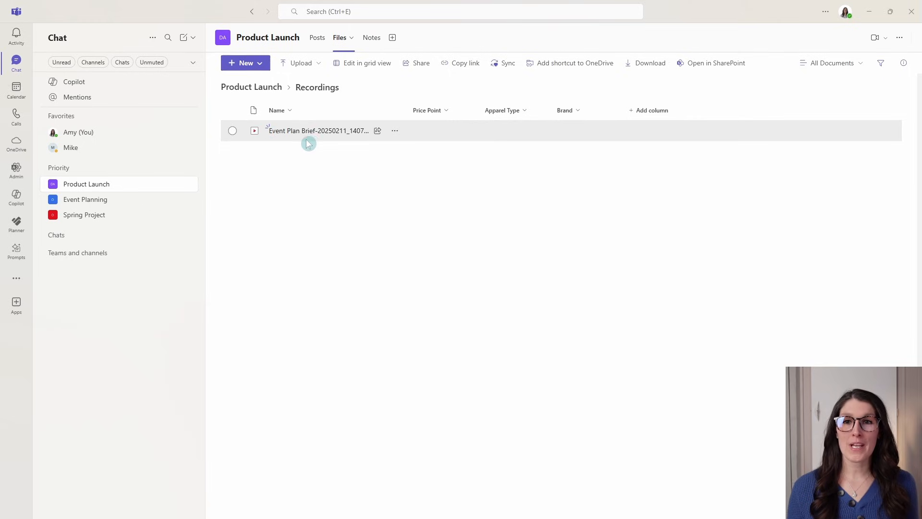
mouse_move(271, 142)
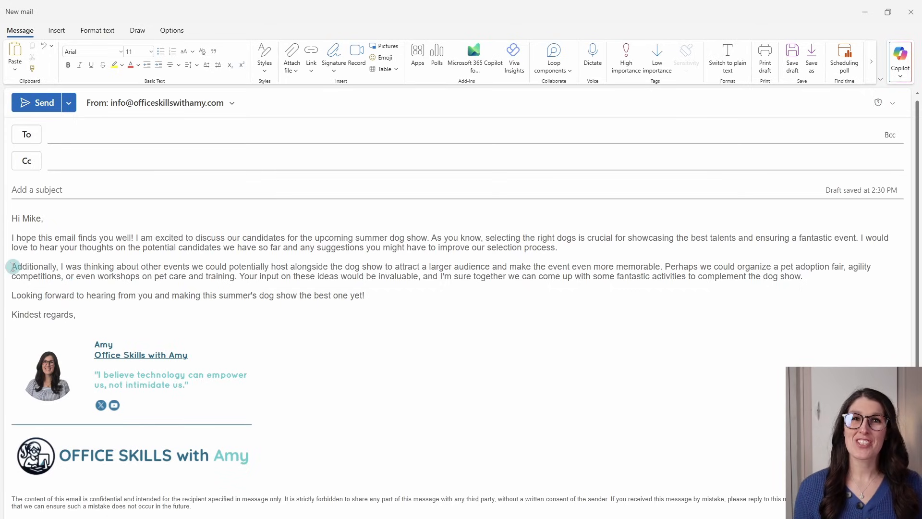
- Have Copilot rewrite the selected second paragraph with the Like a Poem tone
drag(11, 266, 801, 276)
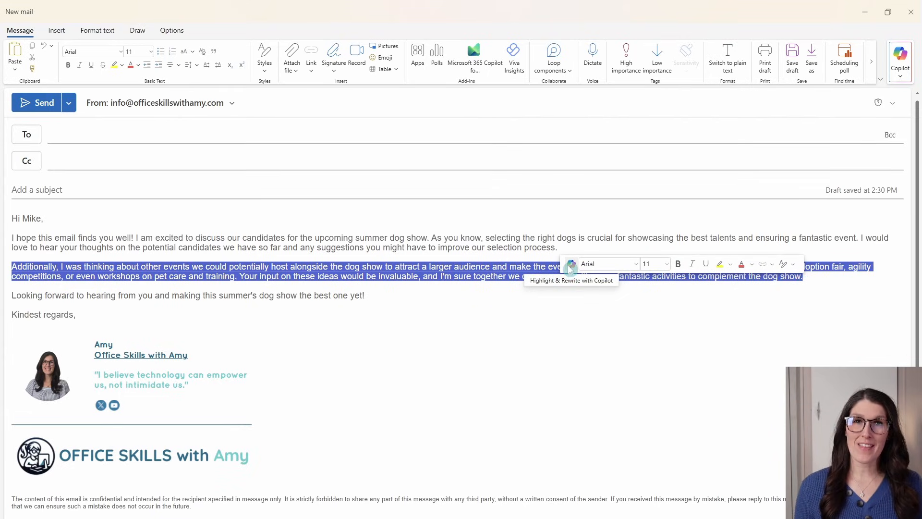
click(569, 263)
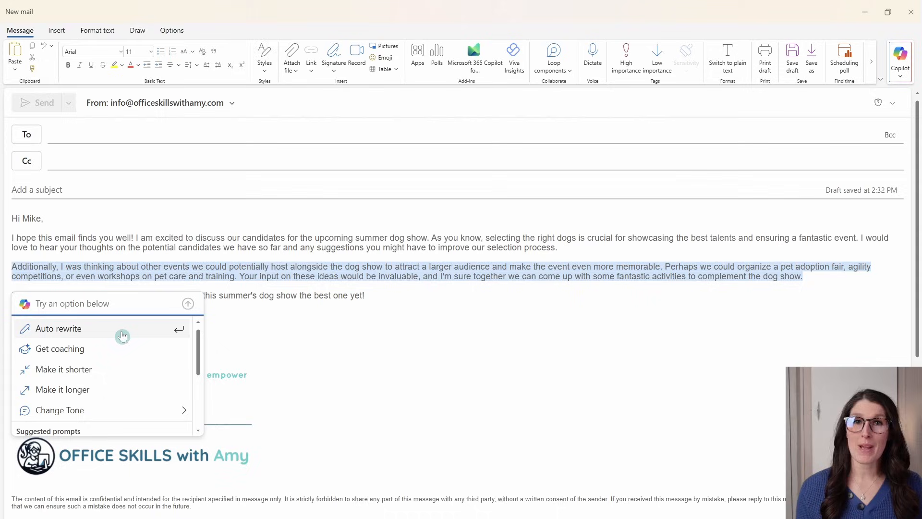
mouse_move(115, 349)
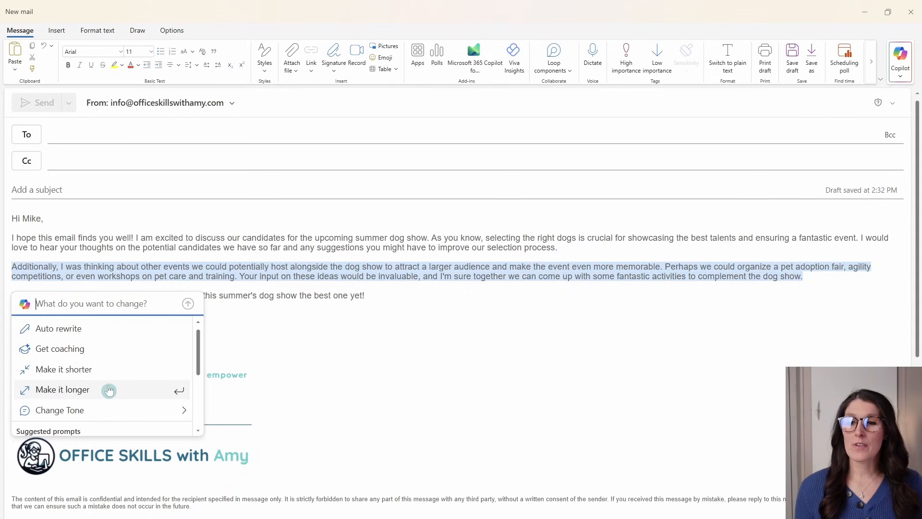
click(59, 410)
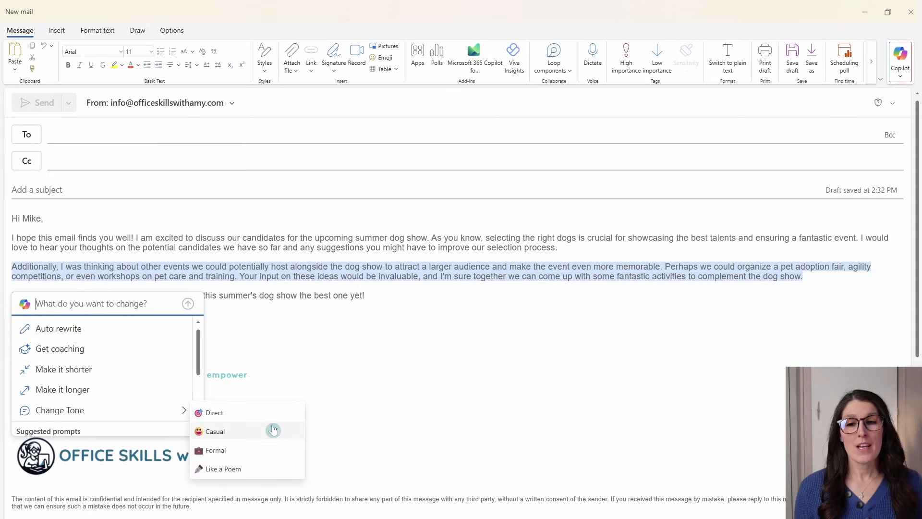
mouse_move(267, 469)
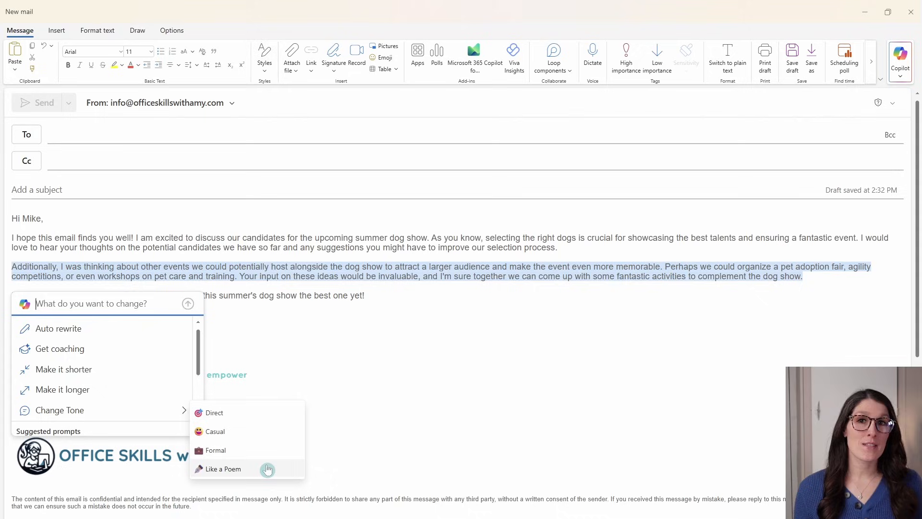
click(222, 469)
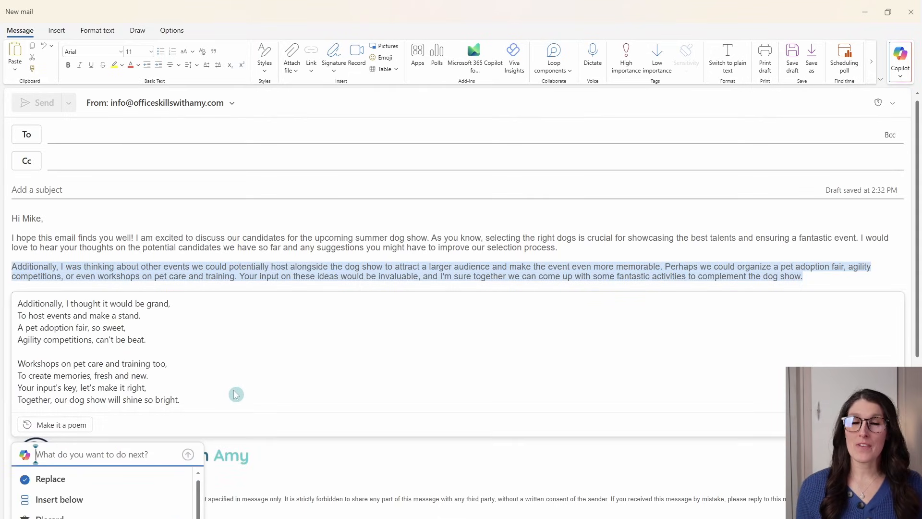
mouse_move(246, 393)
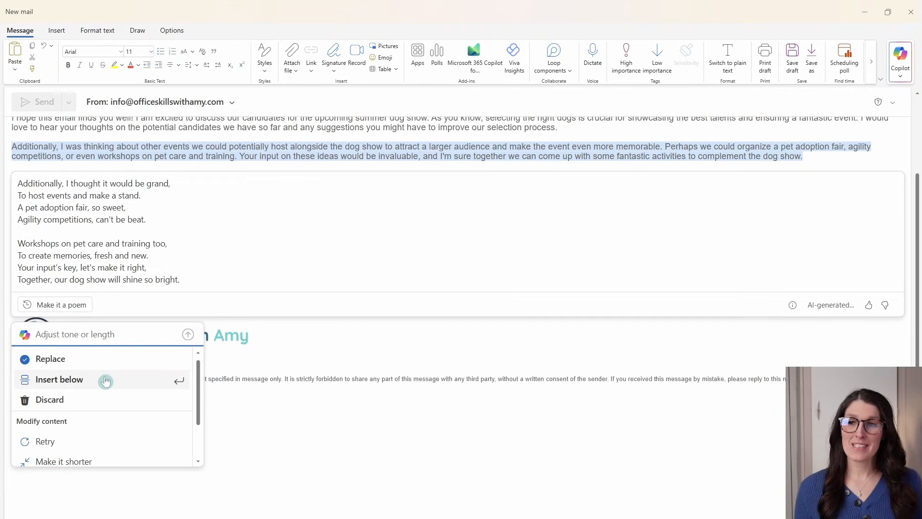
mouse_move(94, 406)
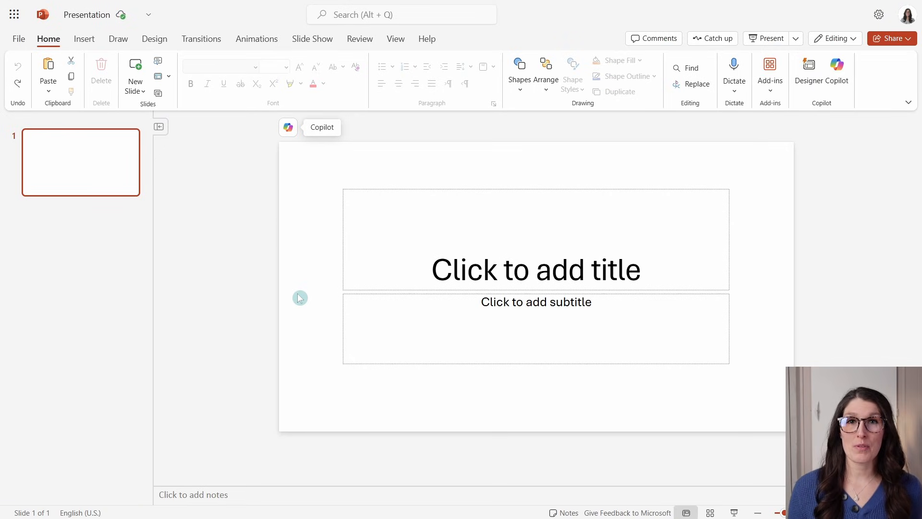
mouse_move(321, 277)
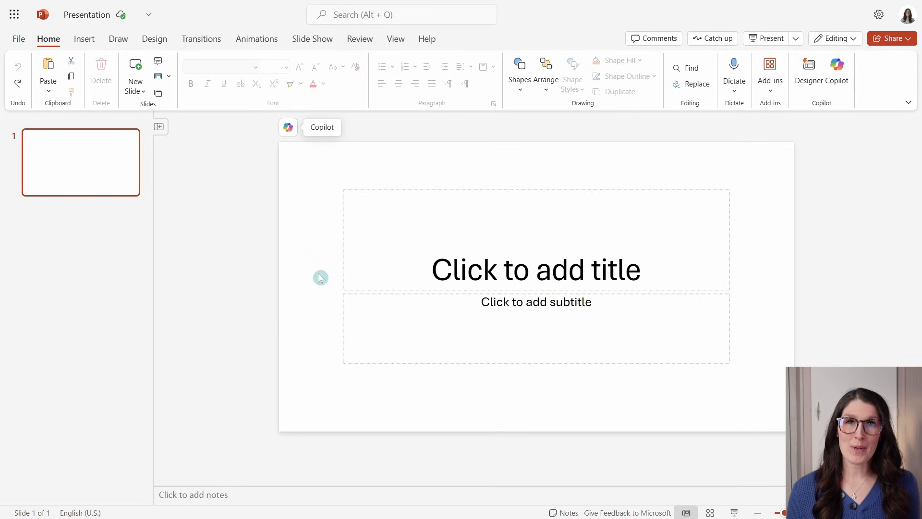
mouse_move(323, 279)
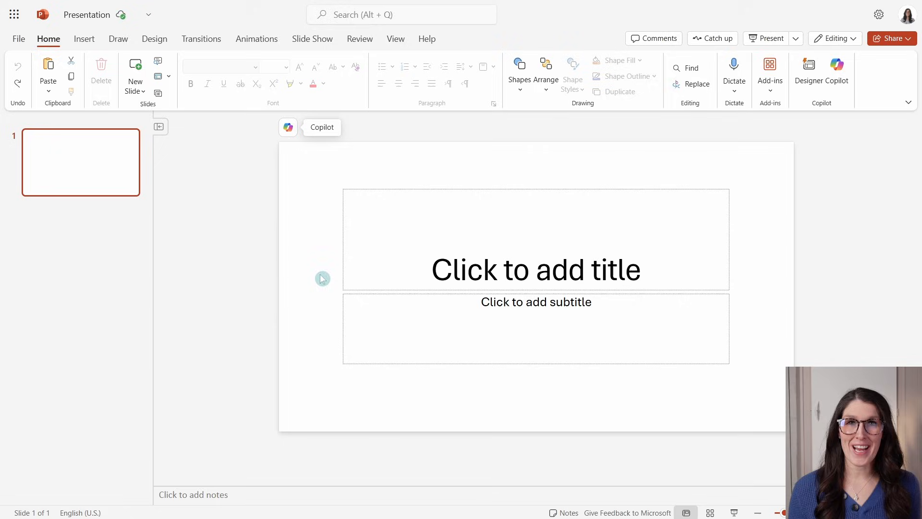
mouse_move(154, 38)
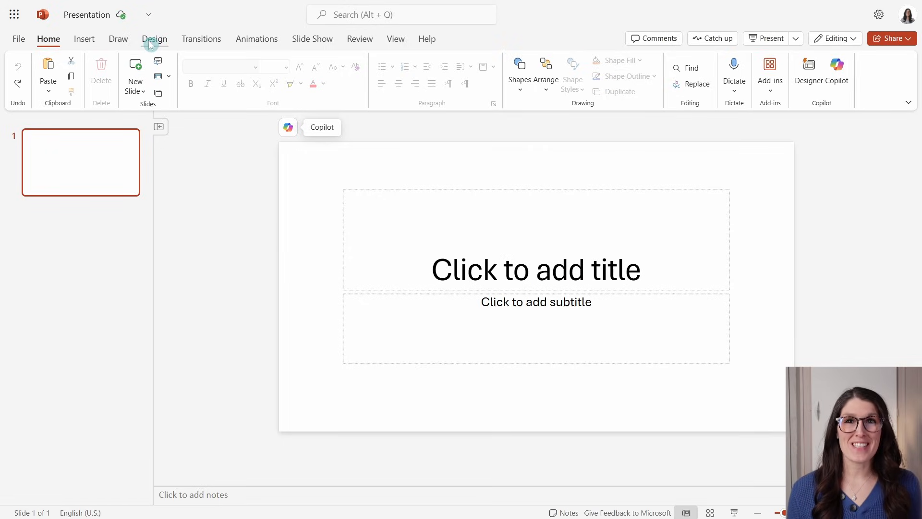
- Apply the Slice theme from the Design themes gallery
click(154, 39)
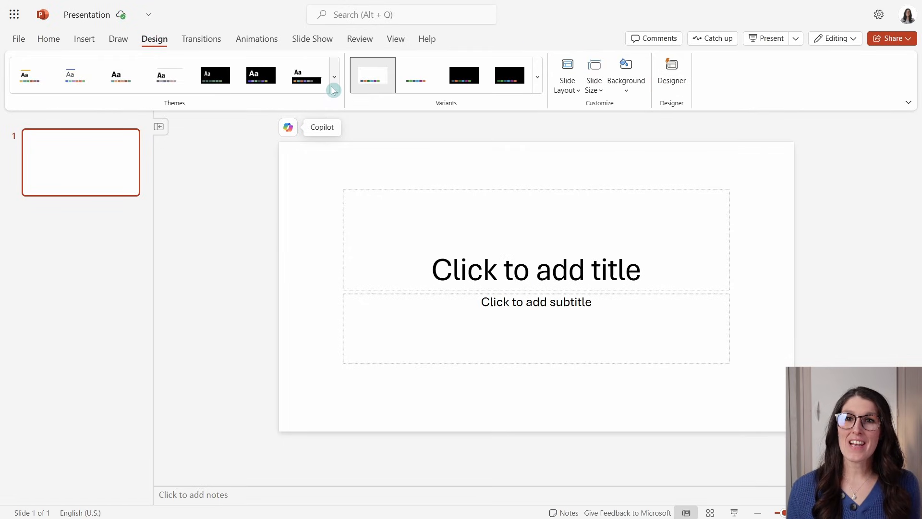
click(334, 88)
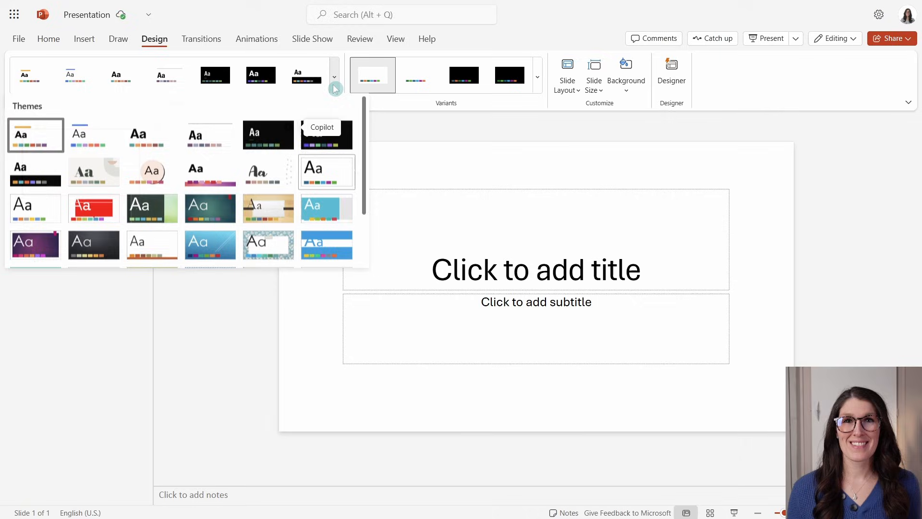
mouse_move(210, 244)
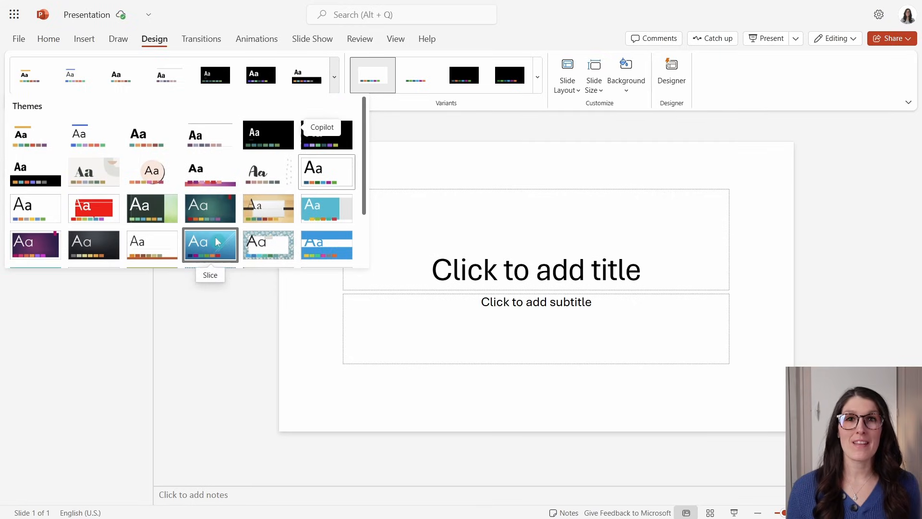
click(211, 244)
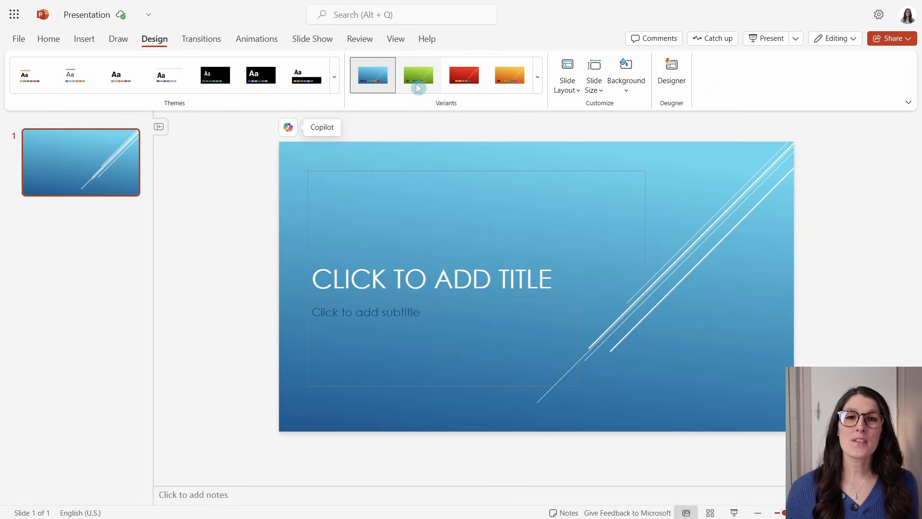
mouse_move(509, 74)
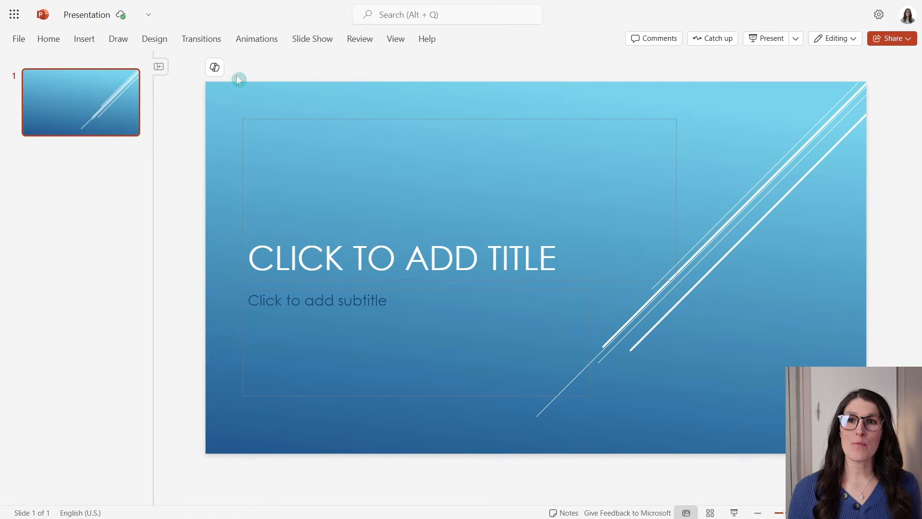
mouse_move(214, 66)
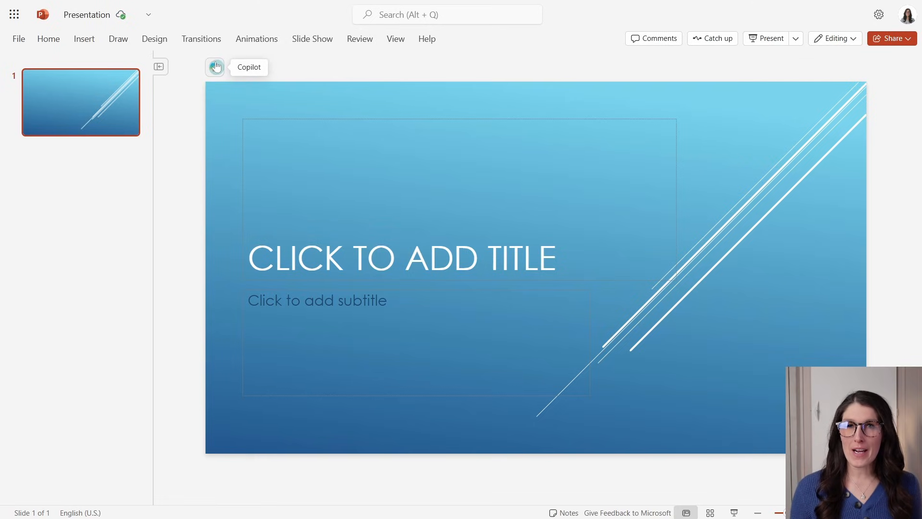
- Start Copilot's Create a presentation and reference About Us - Amy's Animal Shop.docx
click(214, 66)
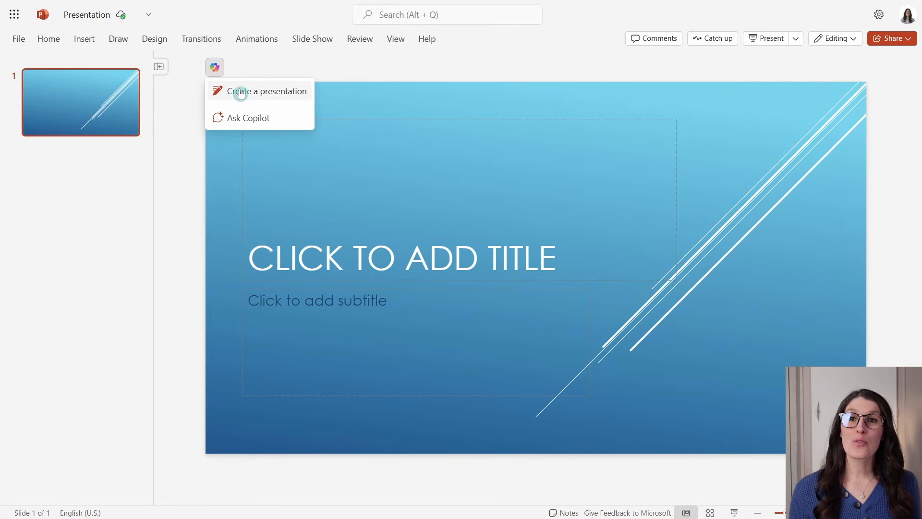
click(268, 91)
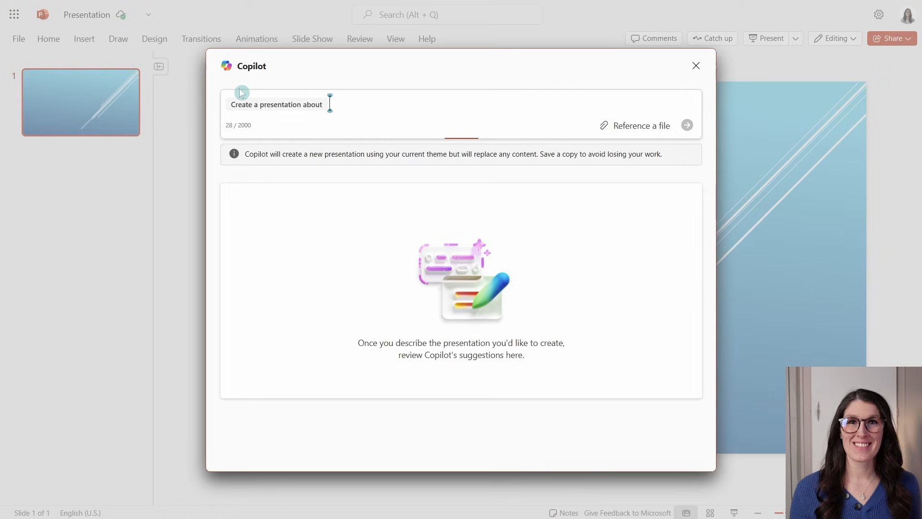
mouse_move(374, 105)
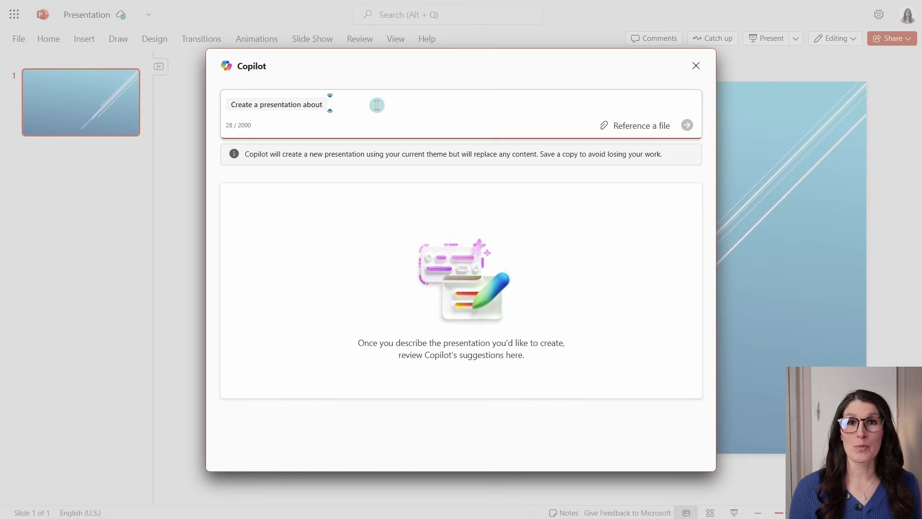
mouse_move(635, 126)
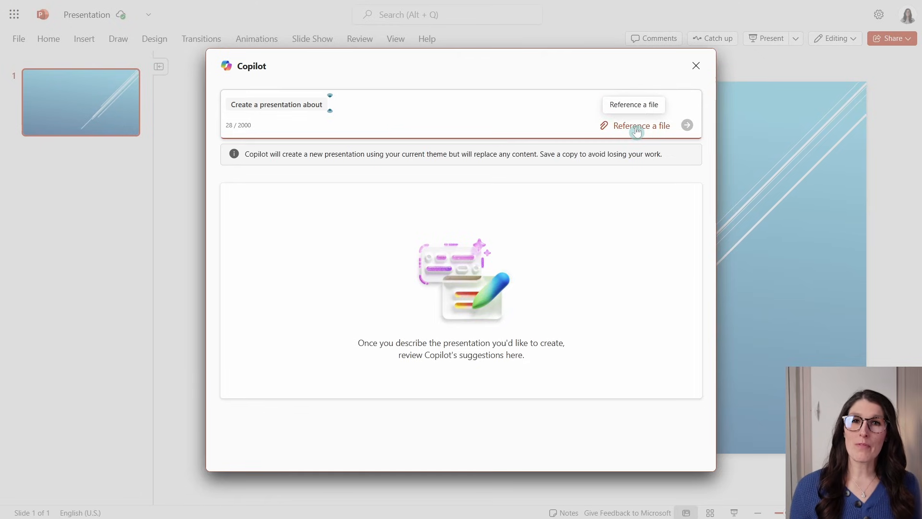
click(641, 125)
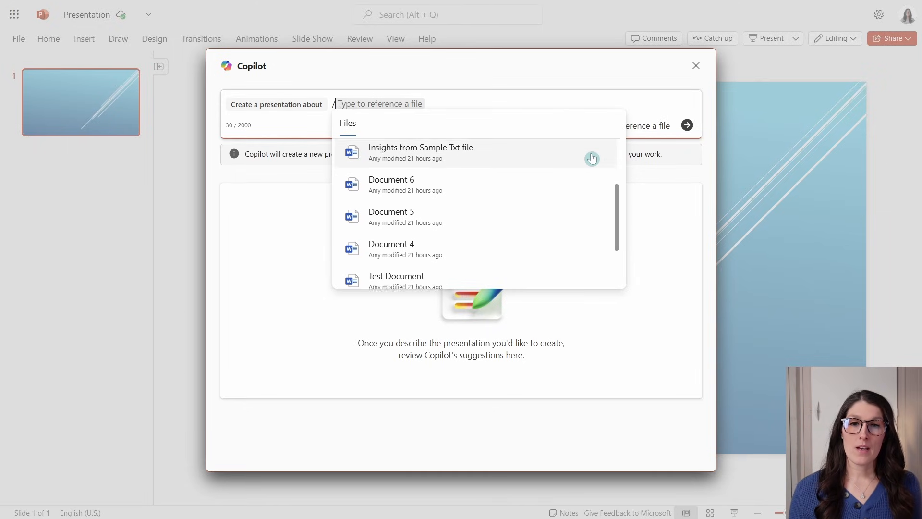
scroll(down, 3)
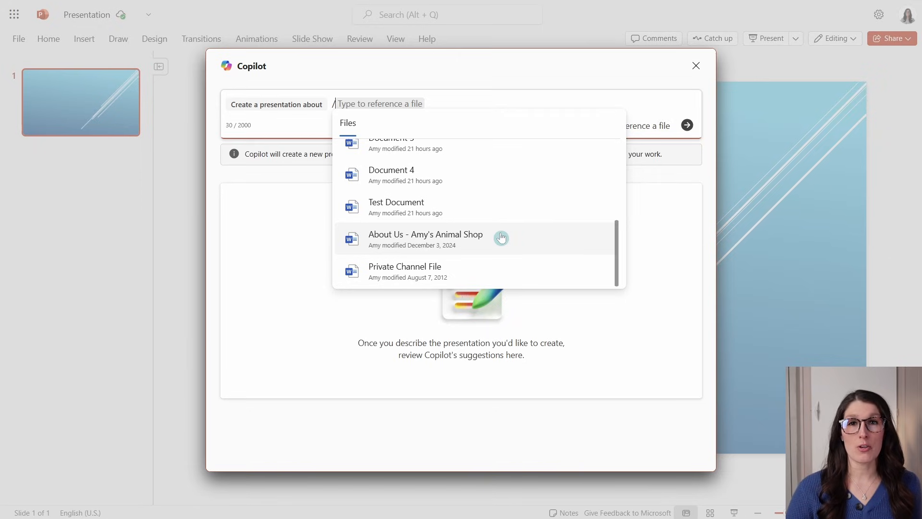
click(425, 239)
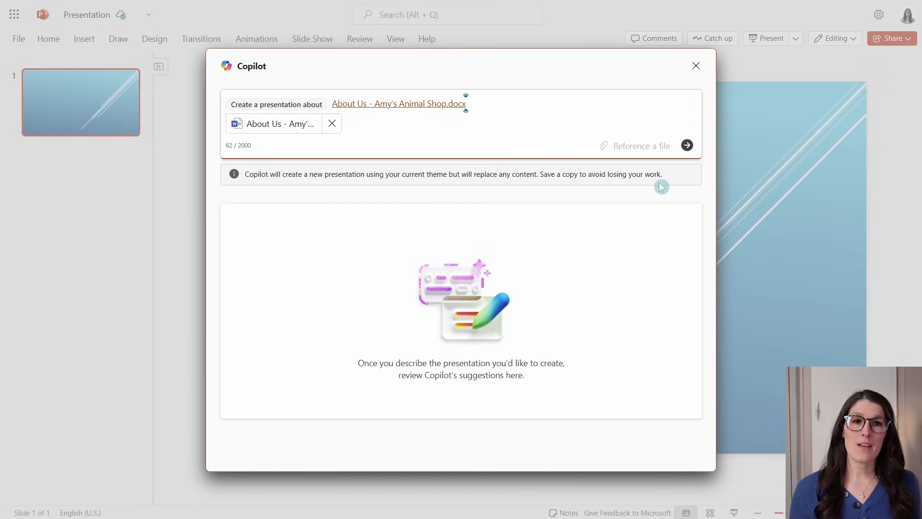
- Submit the prompt, review the outline and cancel the add-topic box
click(685, 145)
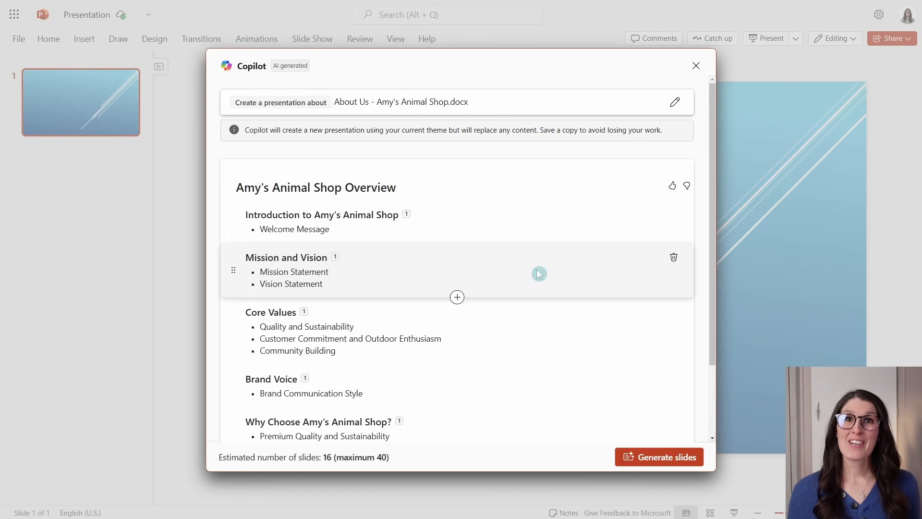
scroll(down, 3)
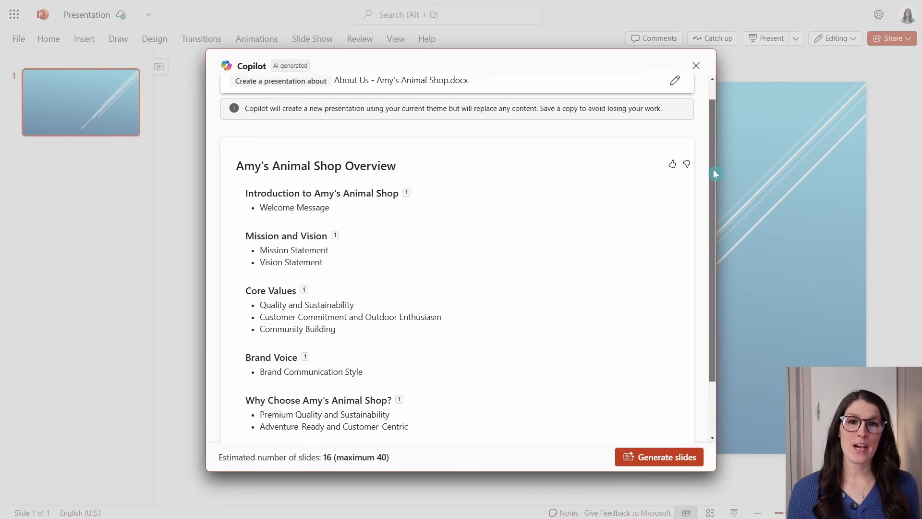
scroll(down, 3)
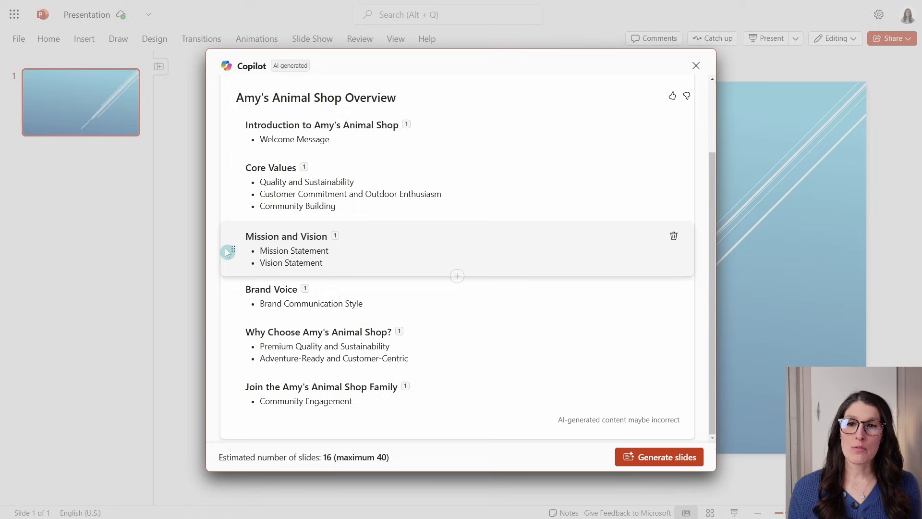
mouse_move(458, 275)
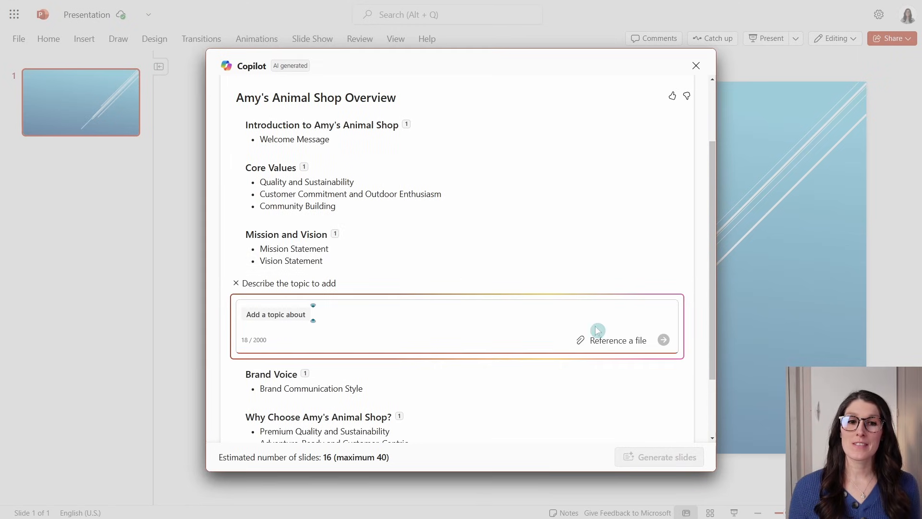
mouse_move(618, 340)
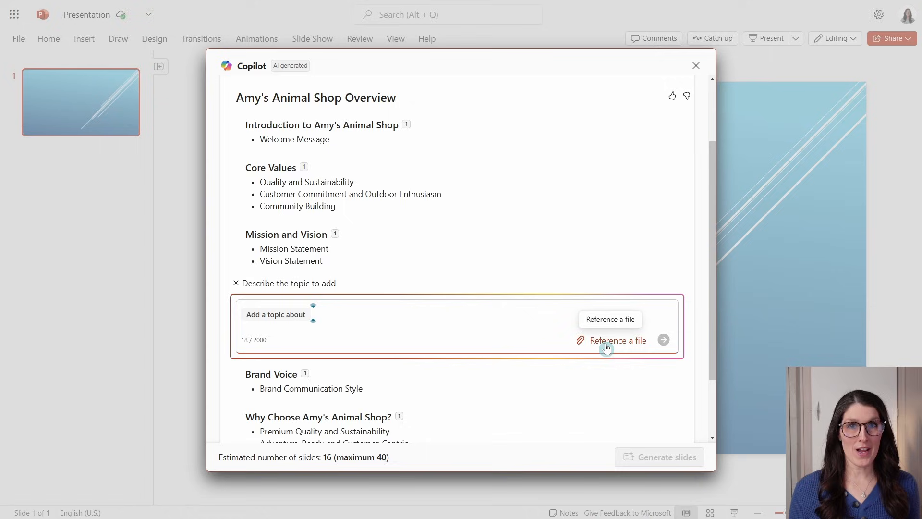
click(618, 340)
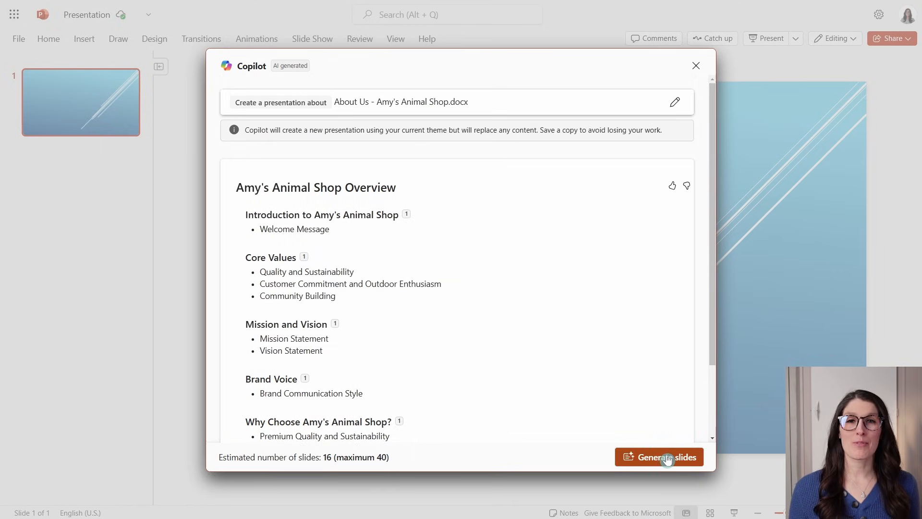
- Generate the slides from the outline and keep the 19-slide deck
click(659, 457)
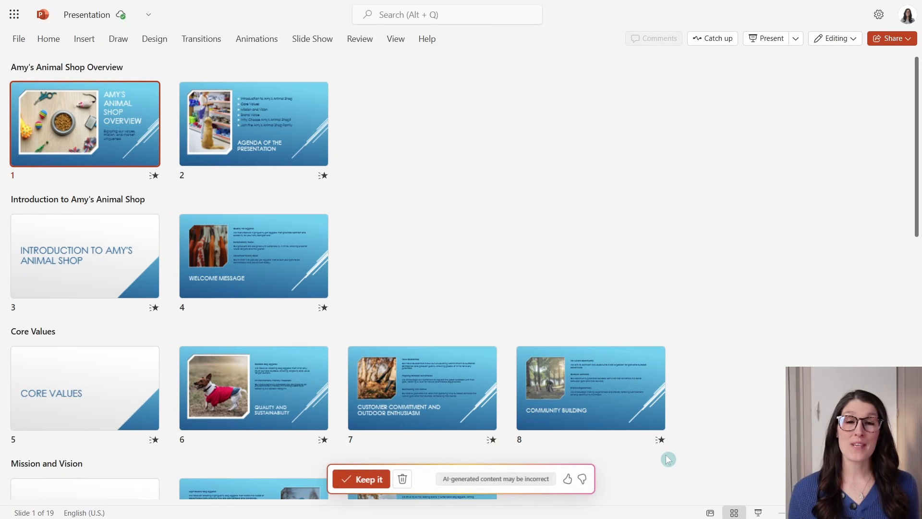
mouse_move(361, 478)
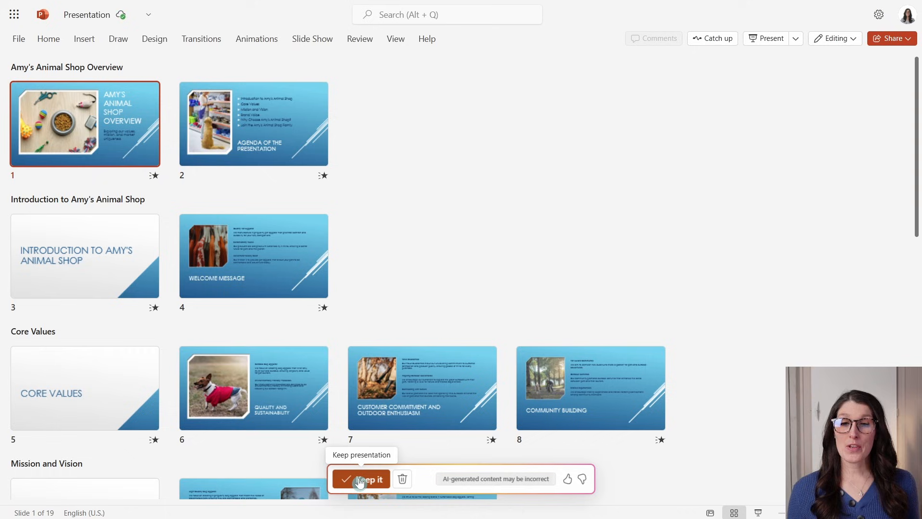
mouse_move(402, 478)
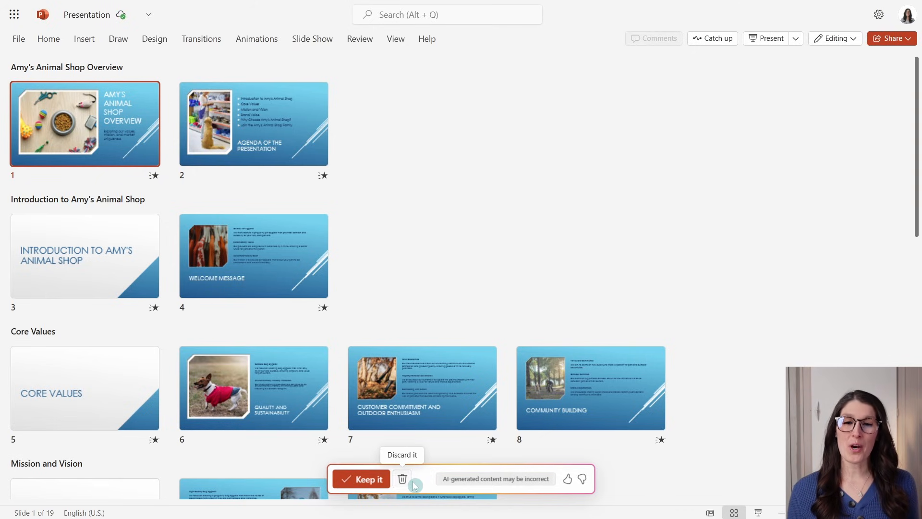
mouse_move(361, 478)
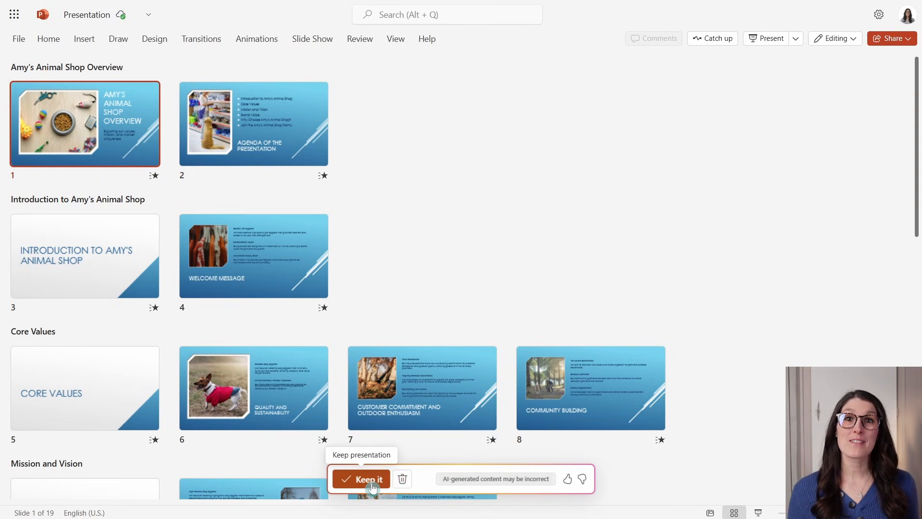
click(362, 479)
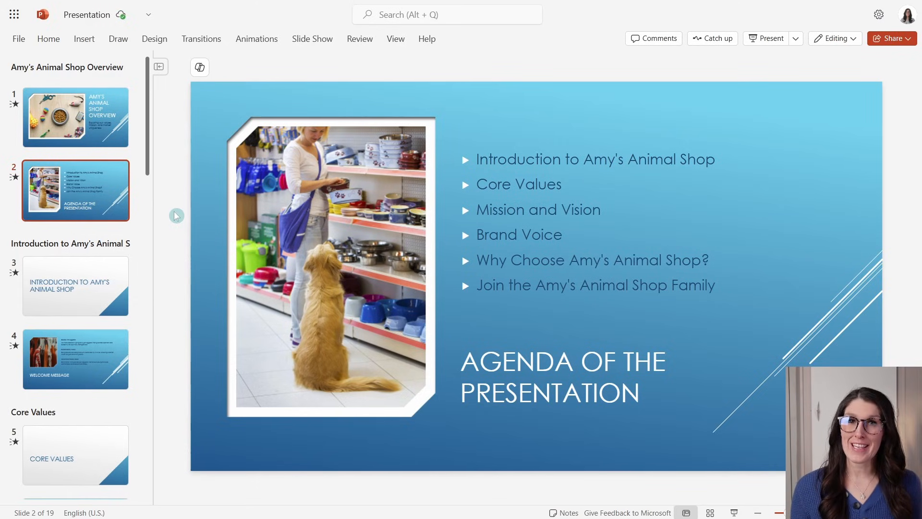
- Apply the AccentBoxVTI theme and browse slides 2 and 4 to see the look
click(48, 38)
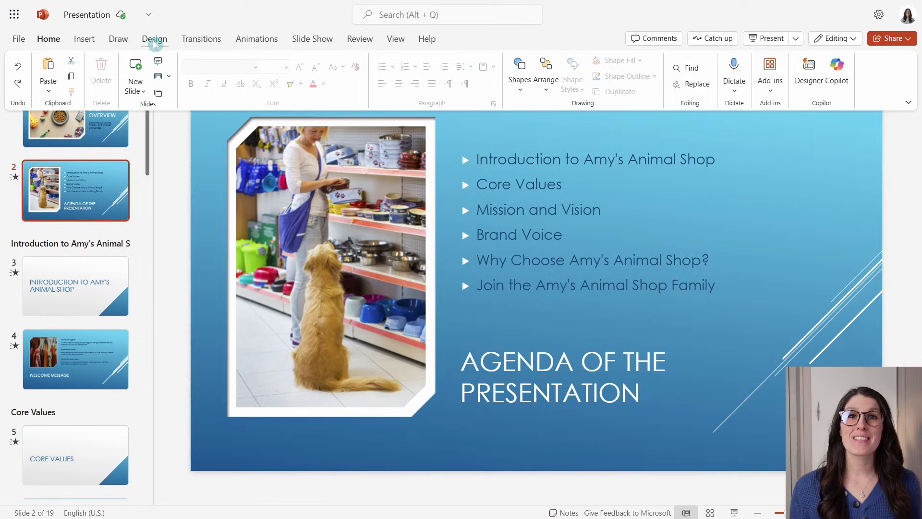
click(155, 39)
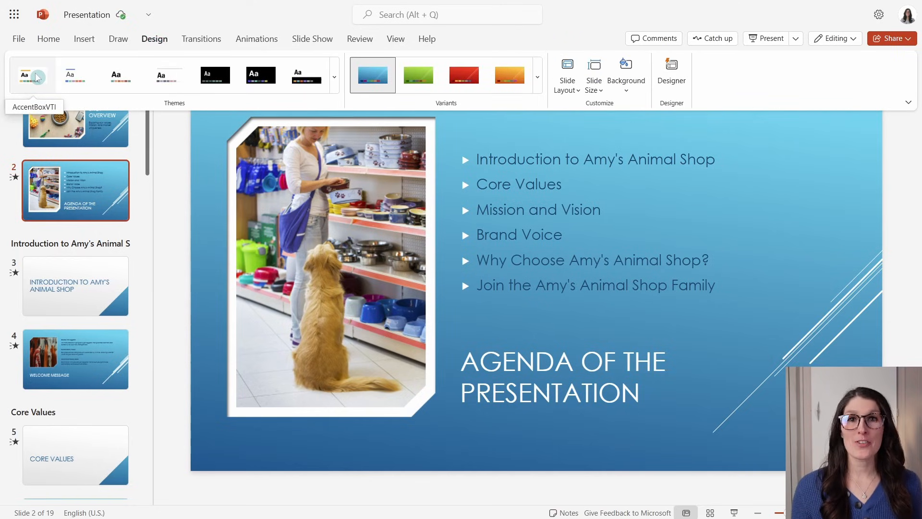
click(32, 75)
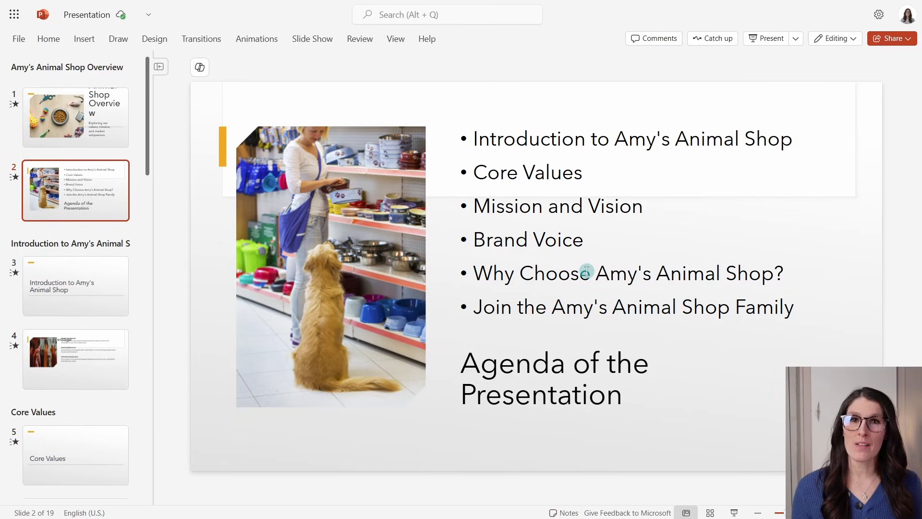
click(586, 272)
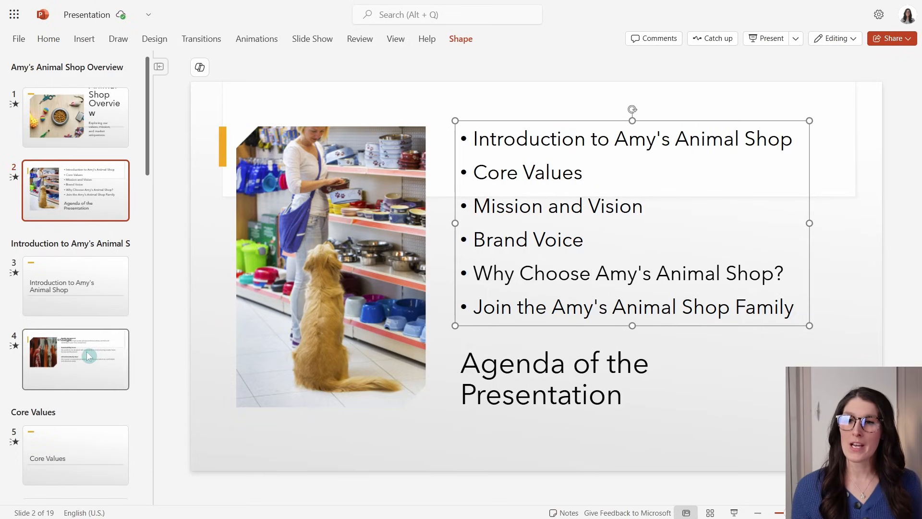
click(74, 358)
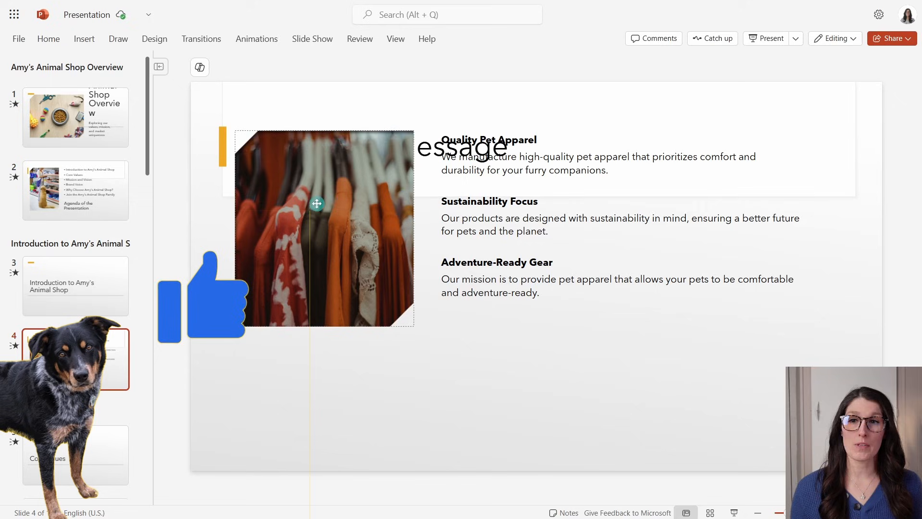
- Return to Design and switch the slides to the orange colour variant
click(154, 38)
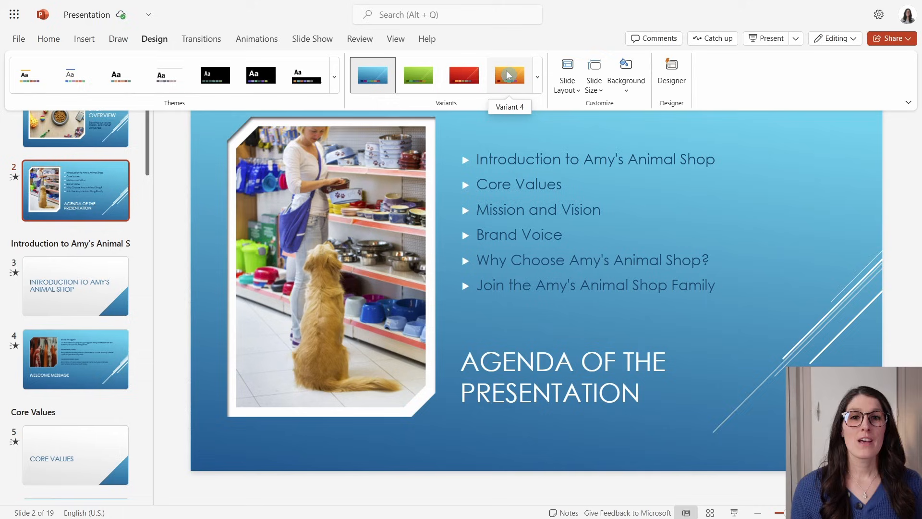
click(509, 75)
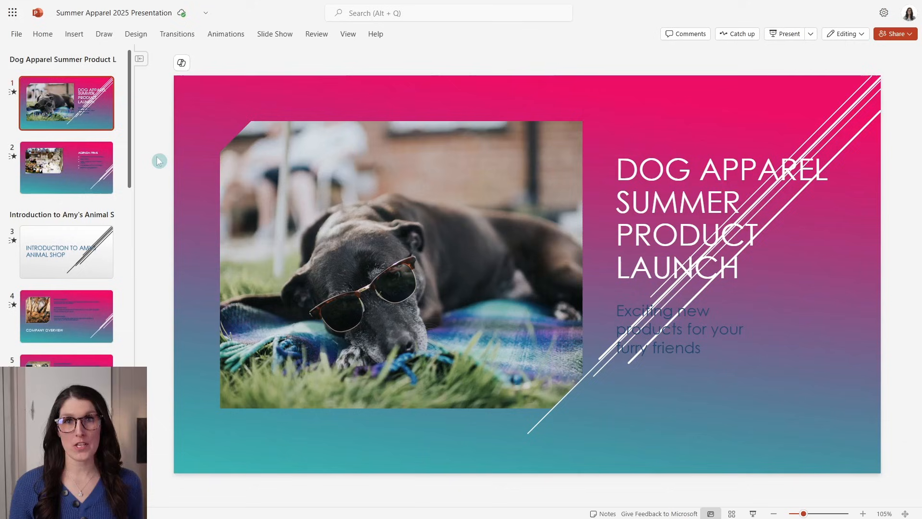
mouse_move(146, 161)
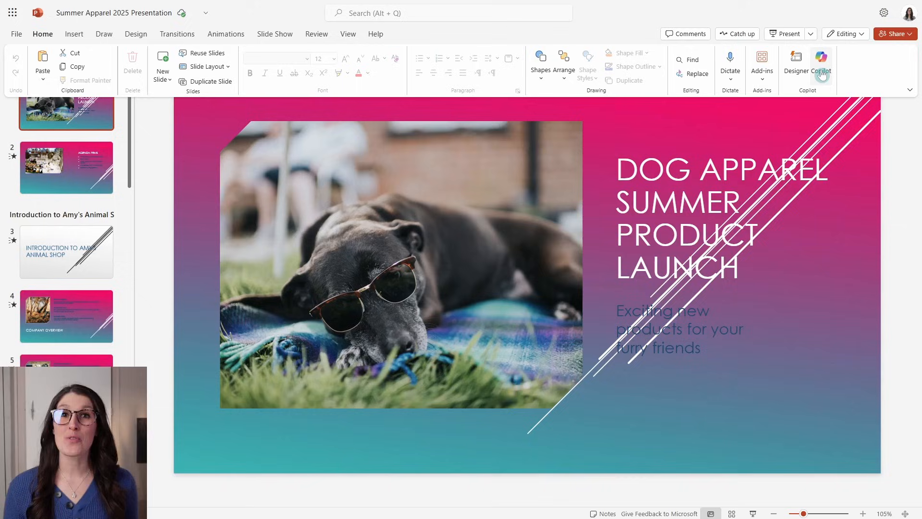
- Ask Copilot to summarize the Dog Apparel Summer Product Launch presentation
click(822, 60)
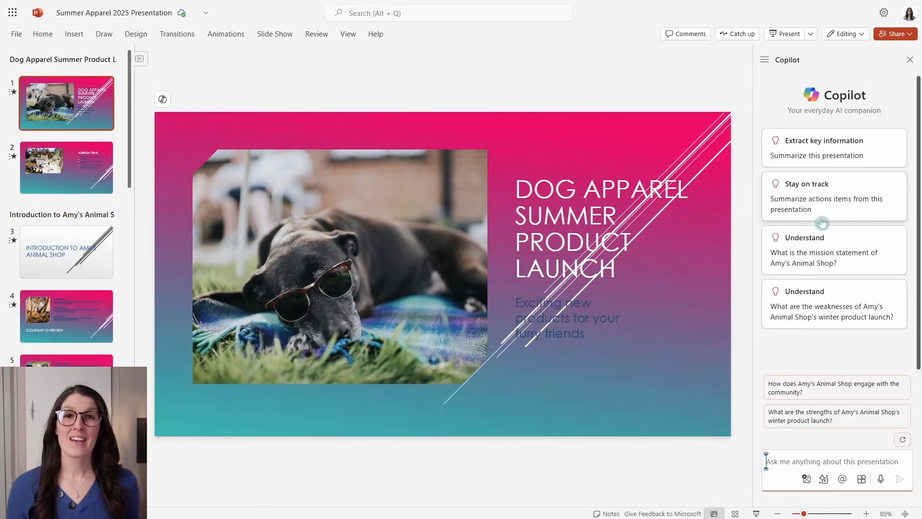
mouse_move(859, 159)
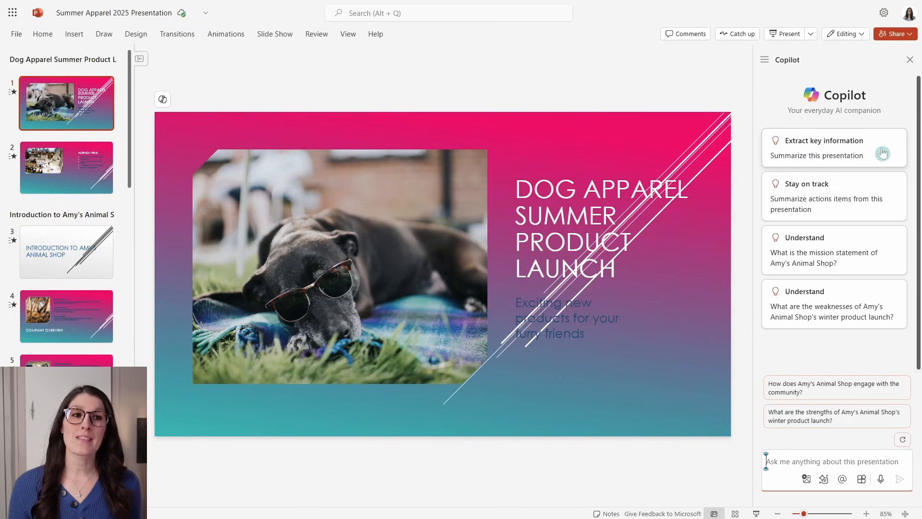
click(817, 155)
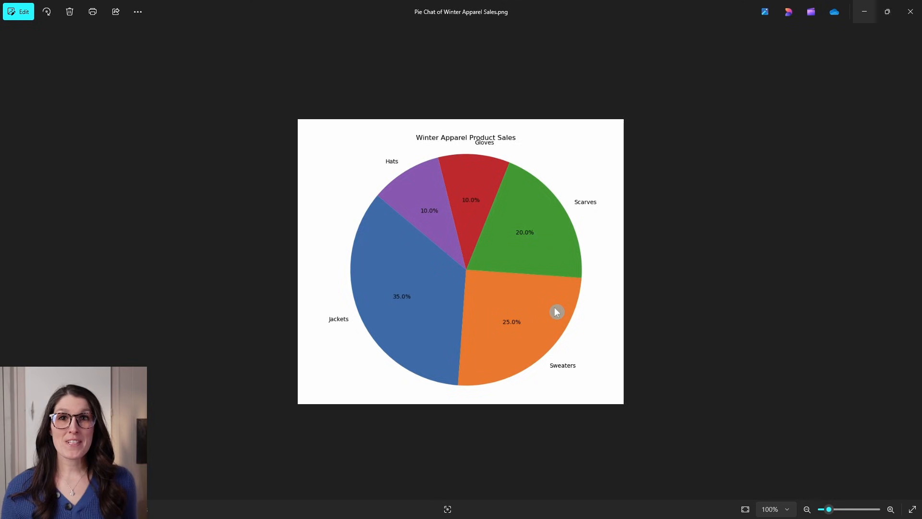
mouse_move(581, 308)
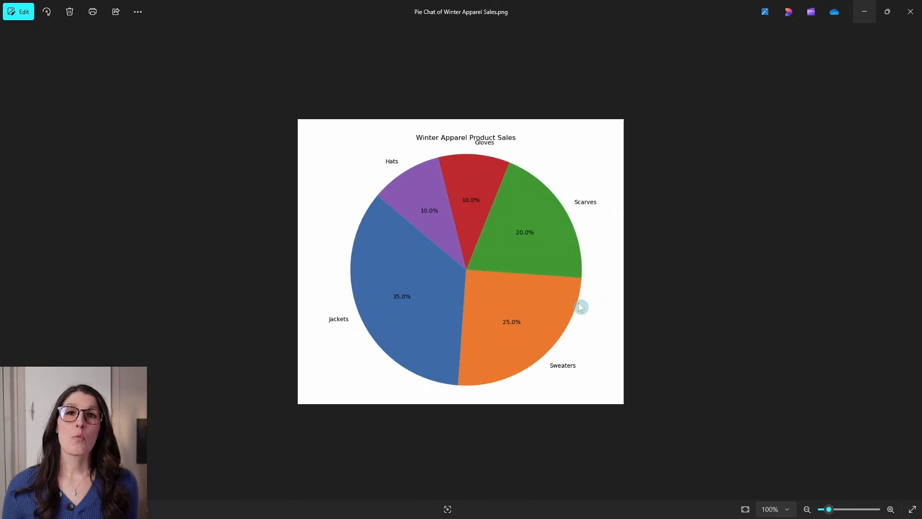
mouse_move(582, 265)
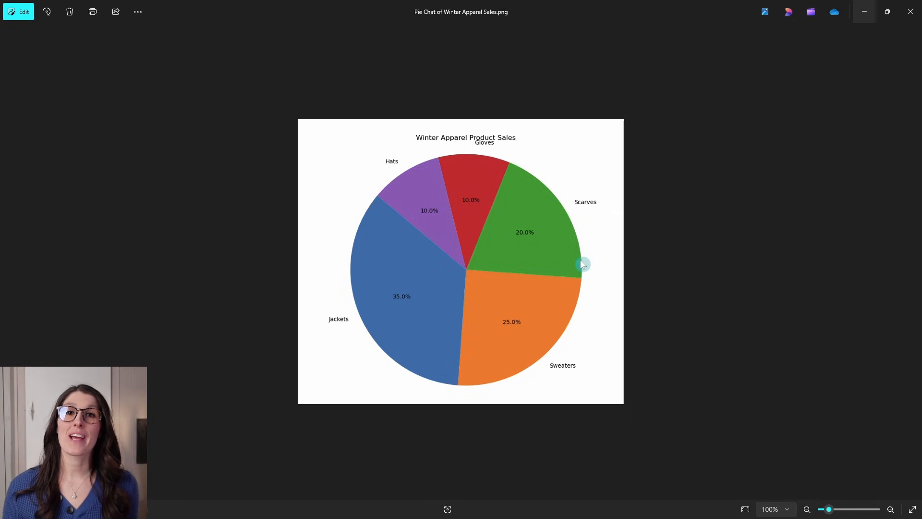
mouse_move(574, 240)
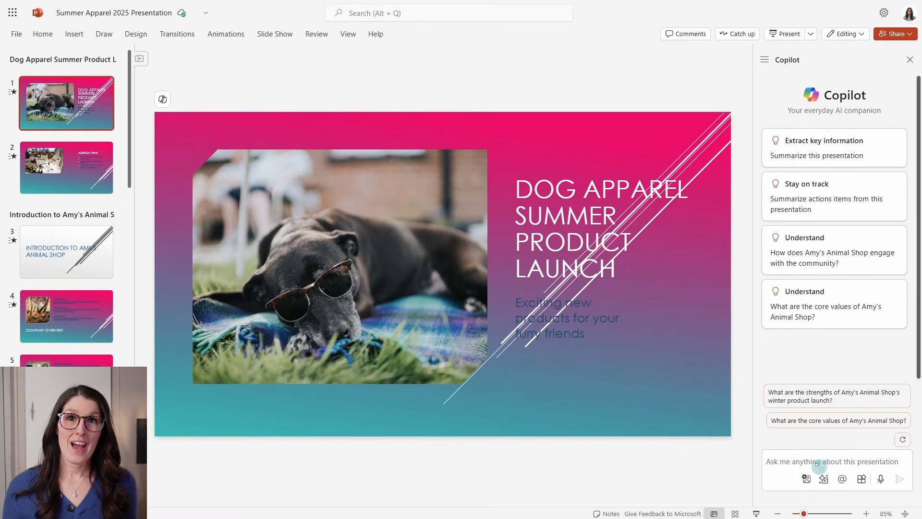
mouse_move(806, 478)
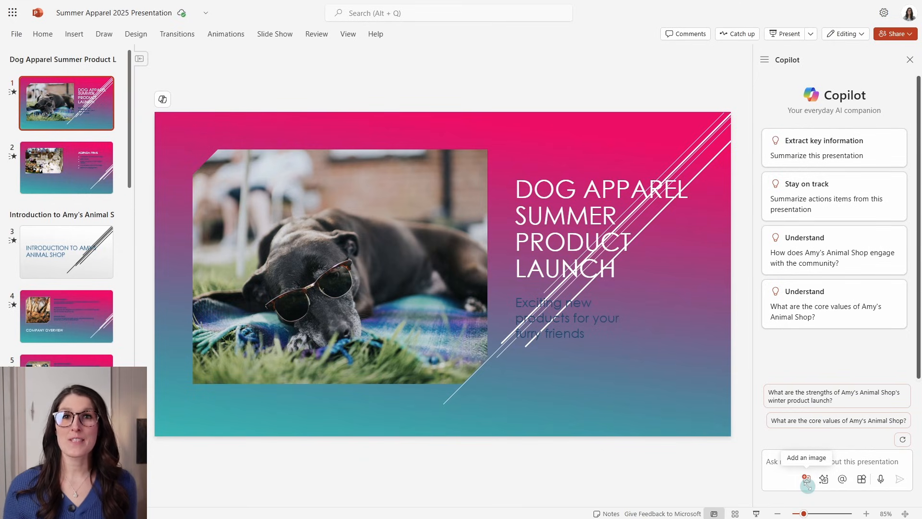
- Upload the Winter Apparel Sales pie chart PNG and send 'analyze this image' to Copilot
click(806, 479)
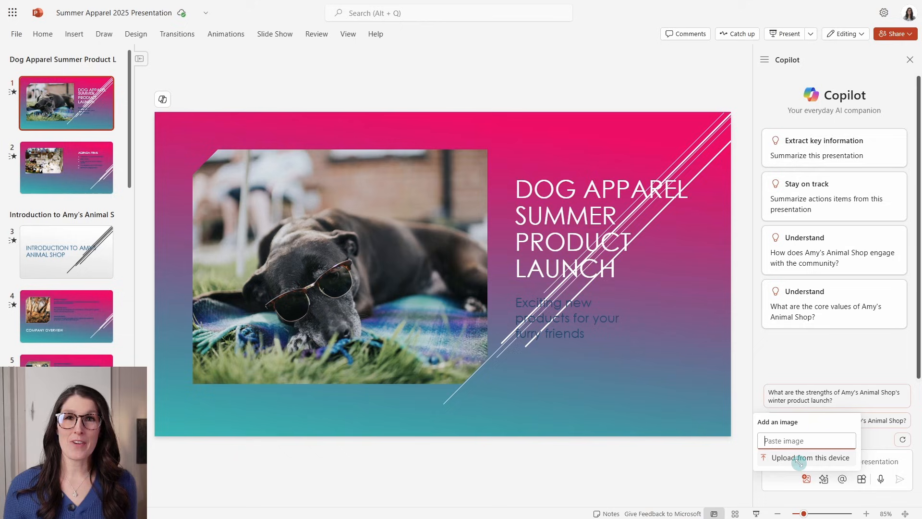
click(809, 457)
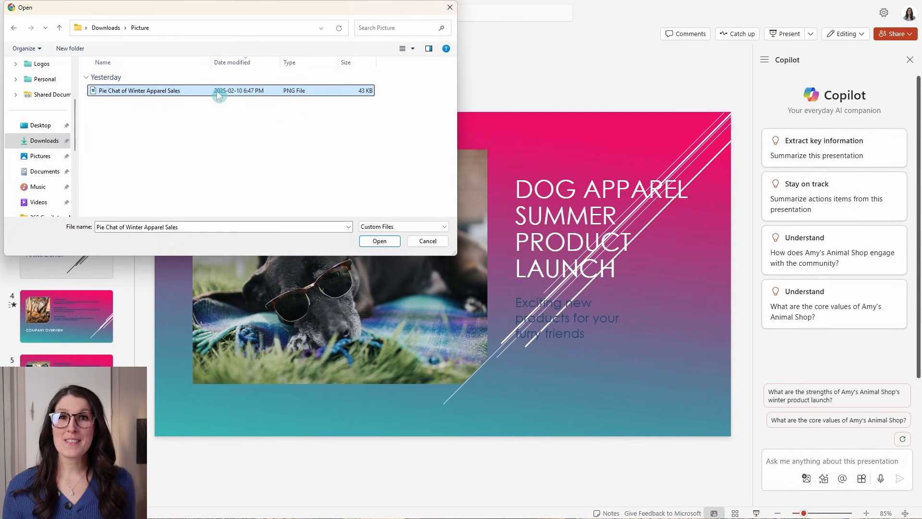
click(379, 241)
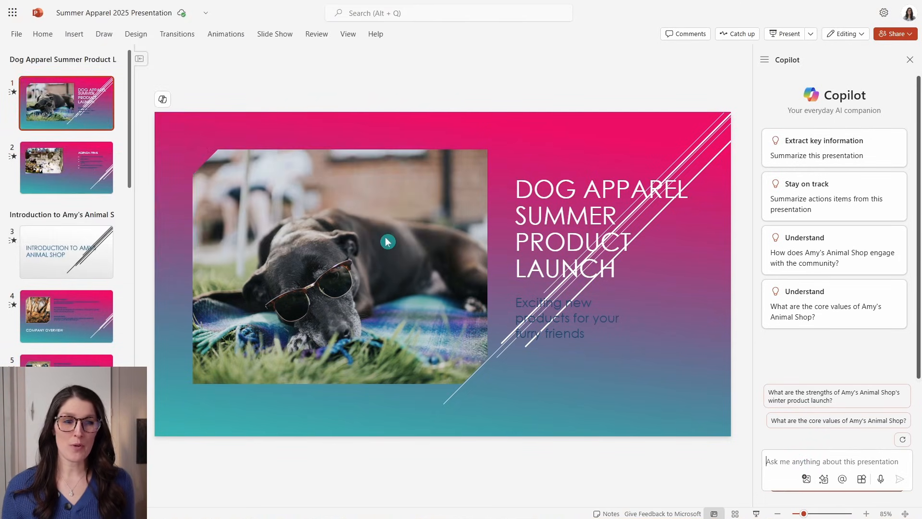
text(analyze this image)
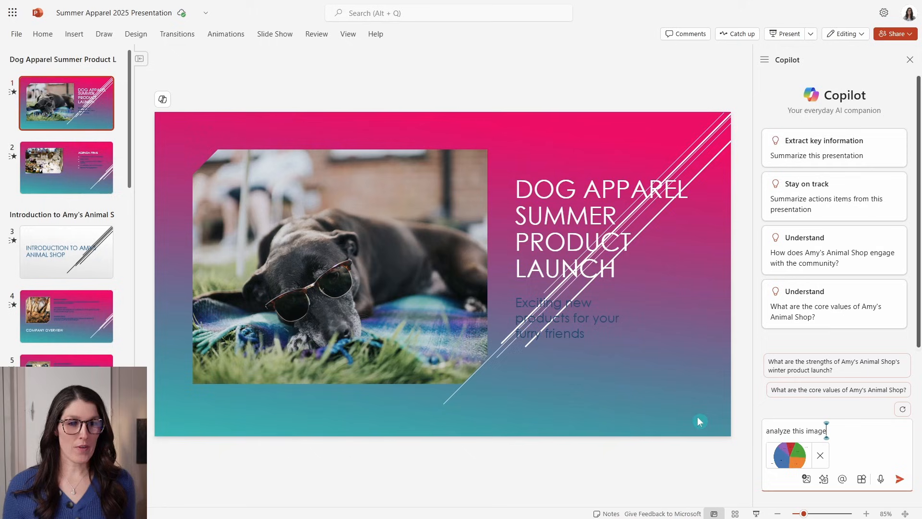
click(899, 479)
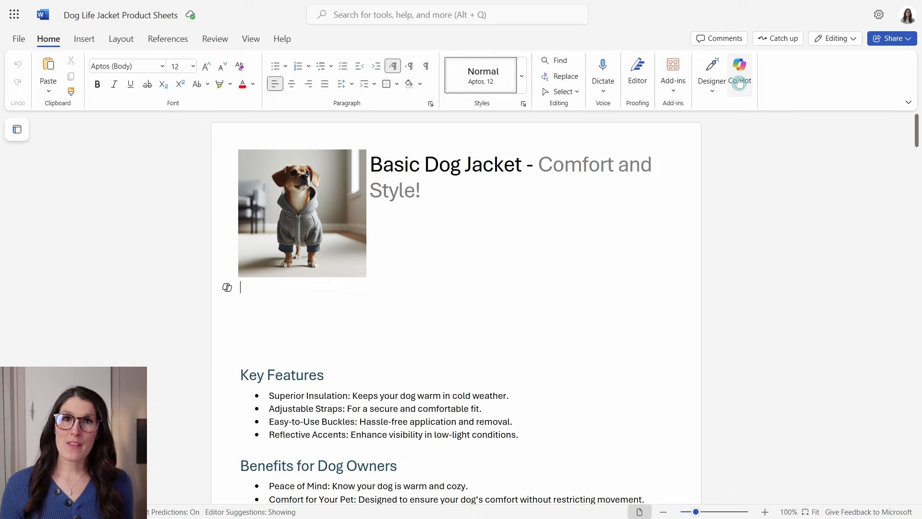
- Ask Copilot 'what do people generally look for when buying dog apparel products'
click(739, 70)
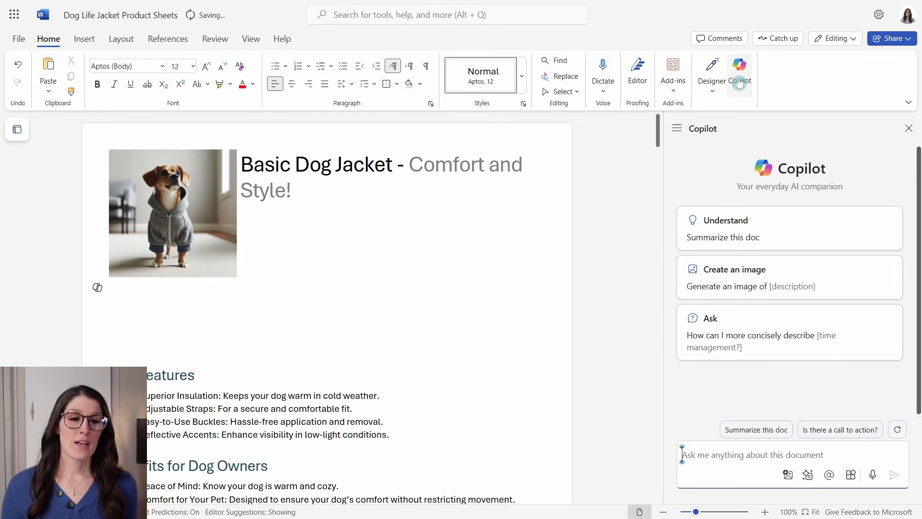
text(what do people generally look for when buying dog apparel products)
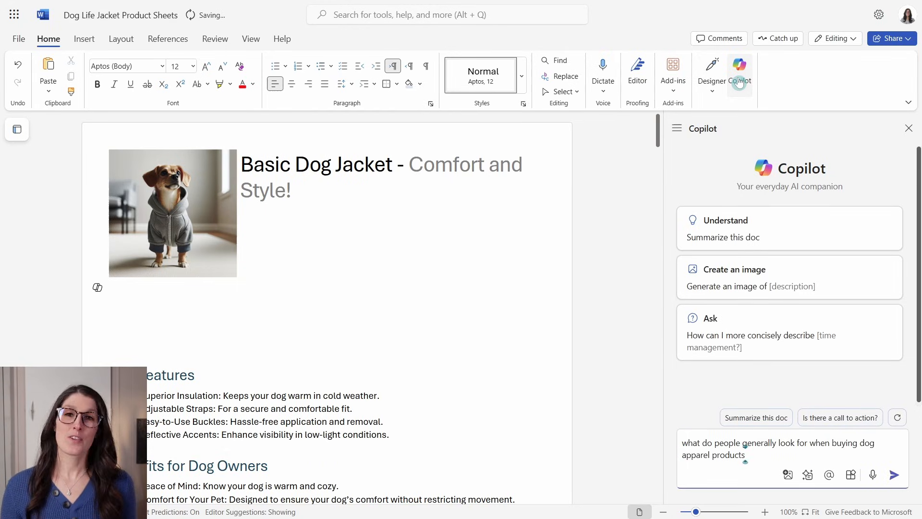
click(895, 475)
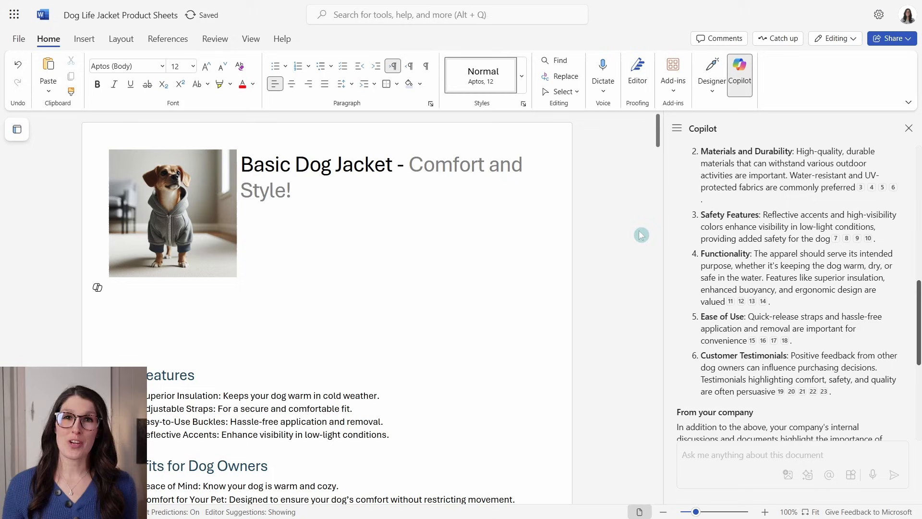
scroll(down, 3)
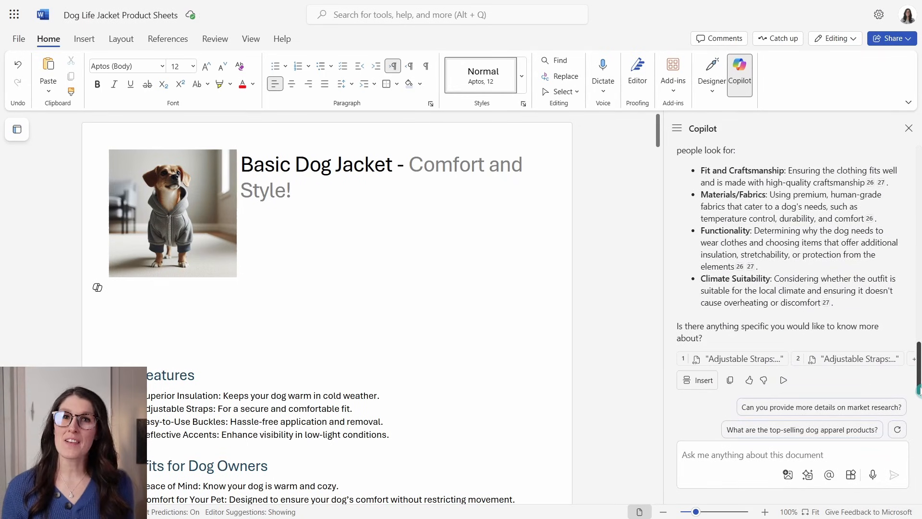
mouse_move(823, 393)
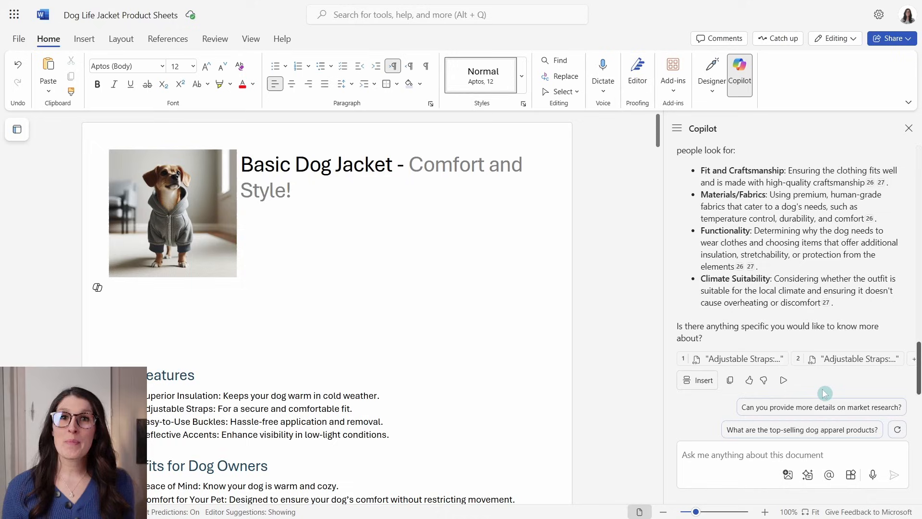
mouse_move(821, 388)
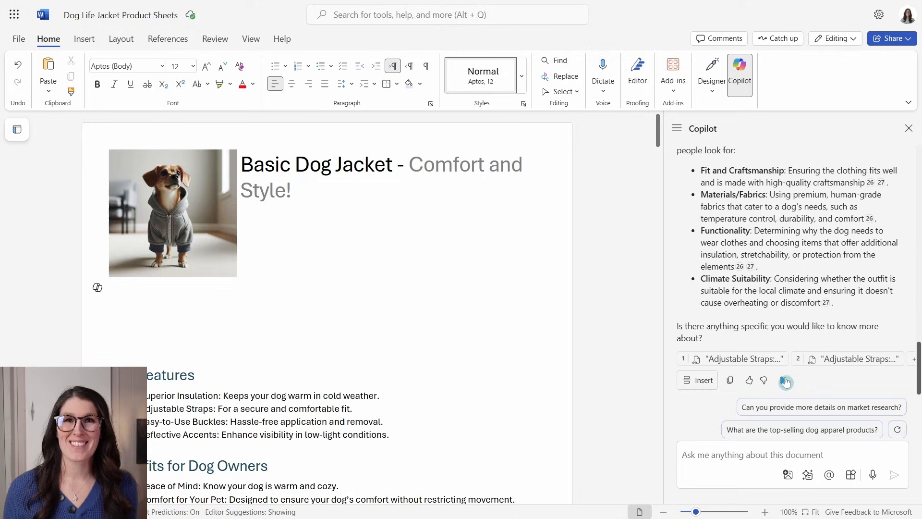
mouse_move(786, 380)
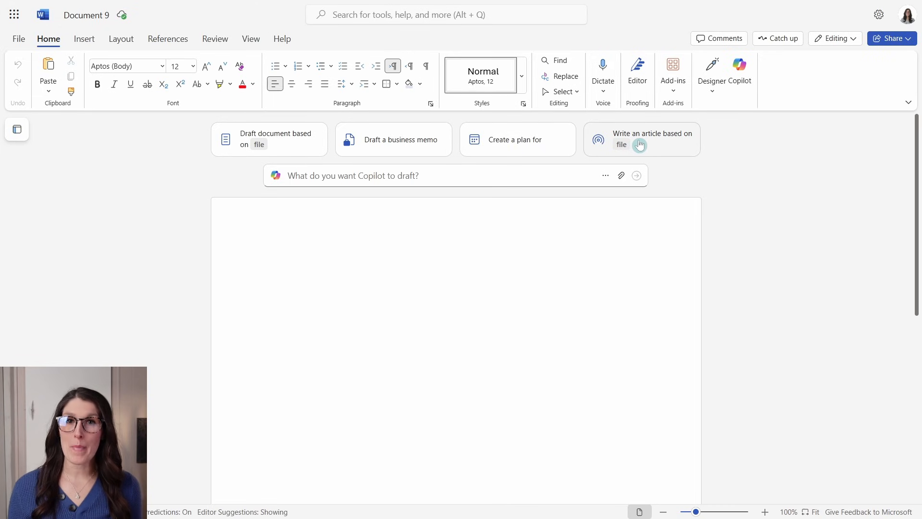
- Start the 'Write an article based on file' Copilot draft prompt in the blank document
click(640, 138)
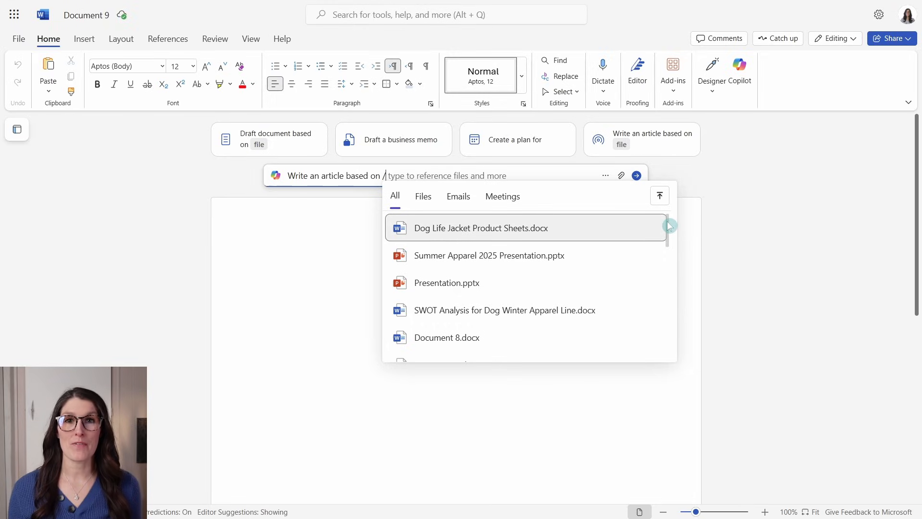
mouse_move(559, 171)
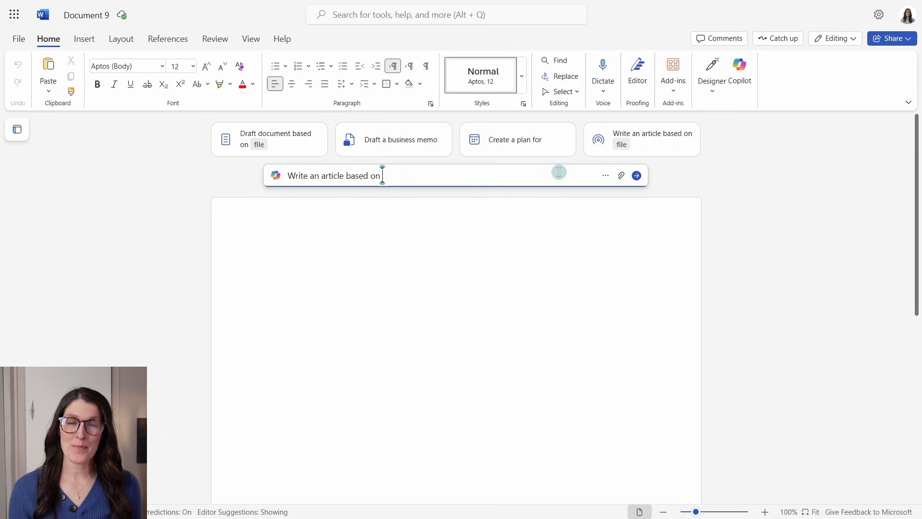
mouse_move(621, 175)
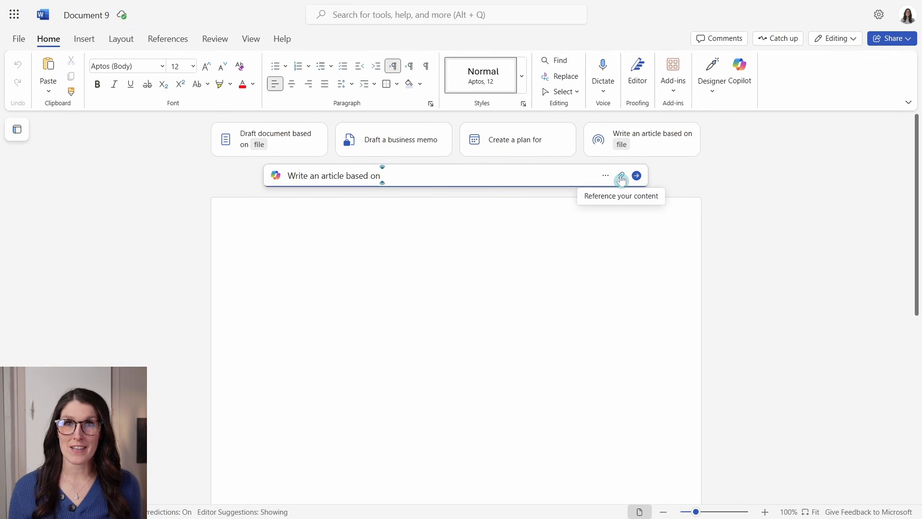
- Attach Sample Txt file.txt from the Operations documents as the article's source
click(621, 175)
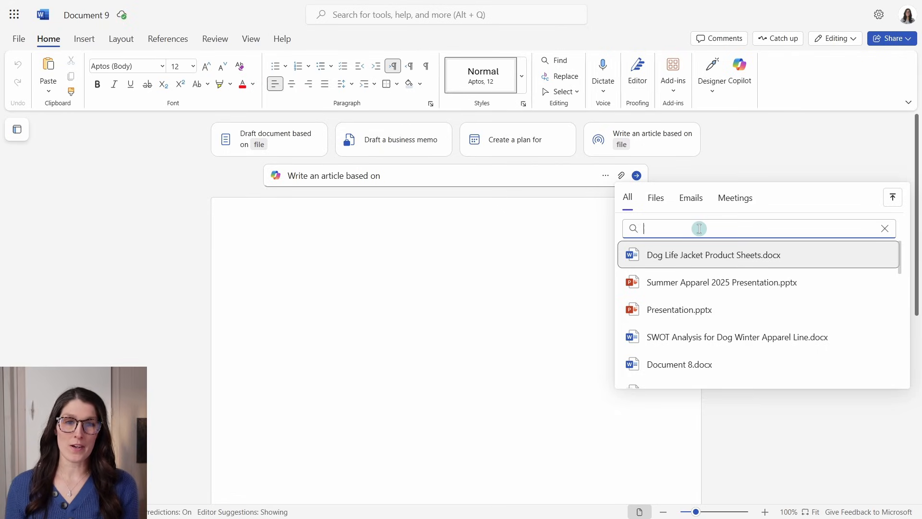
text(search)
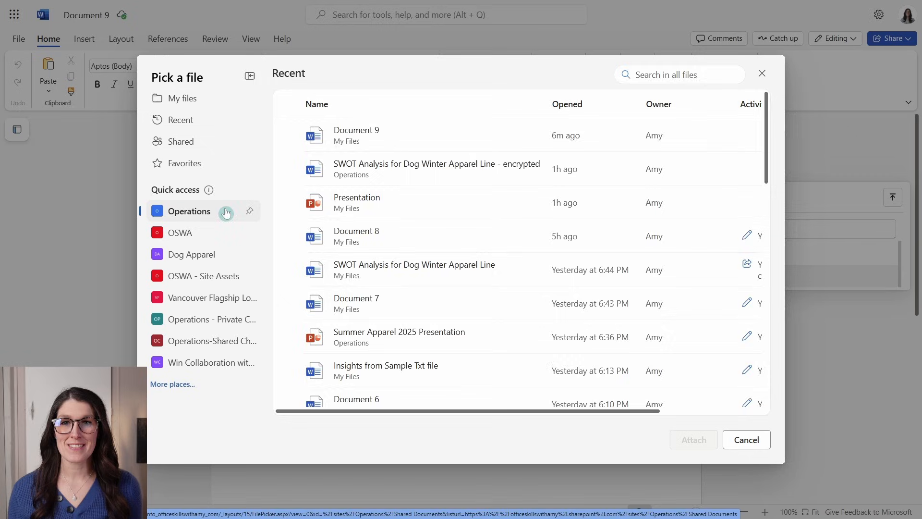
click(189, 212)
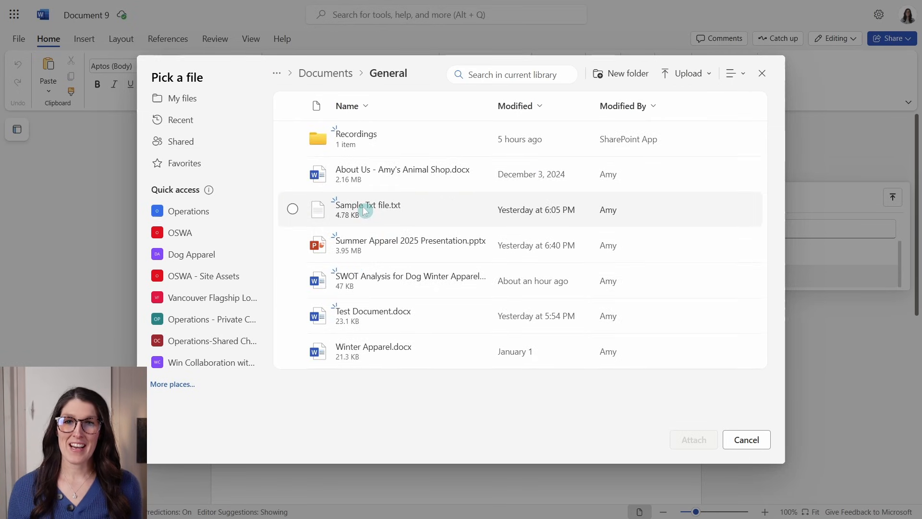
click(292, 208)
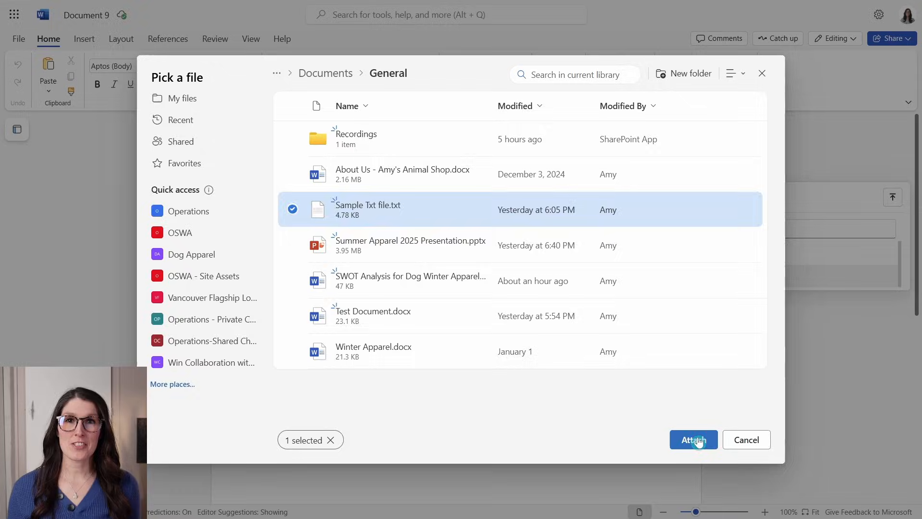
click(692, 439)
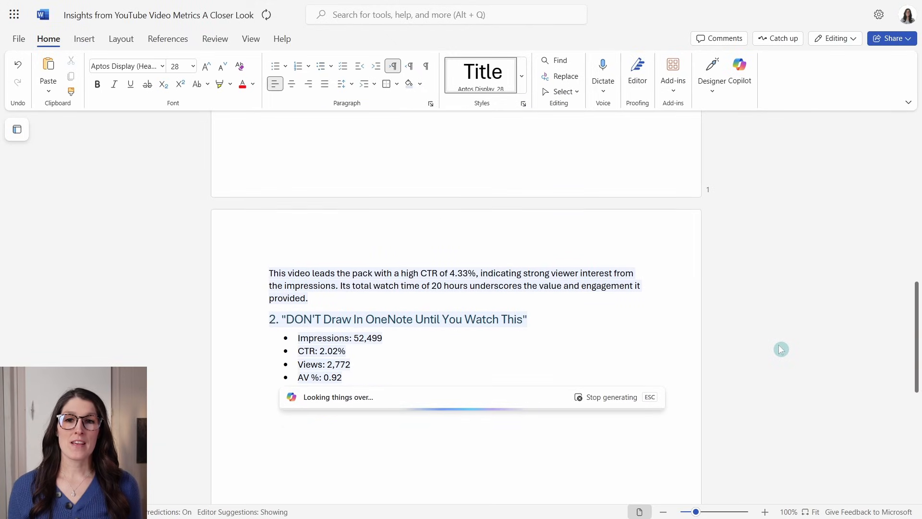
- Scroll through the Insights from YouTube Video Metrics article as Copilot writes it
scroll(down, 3)
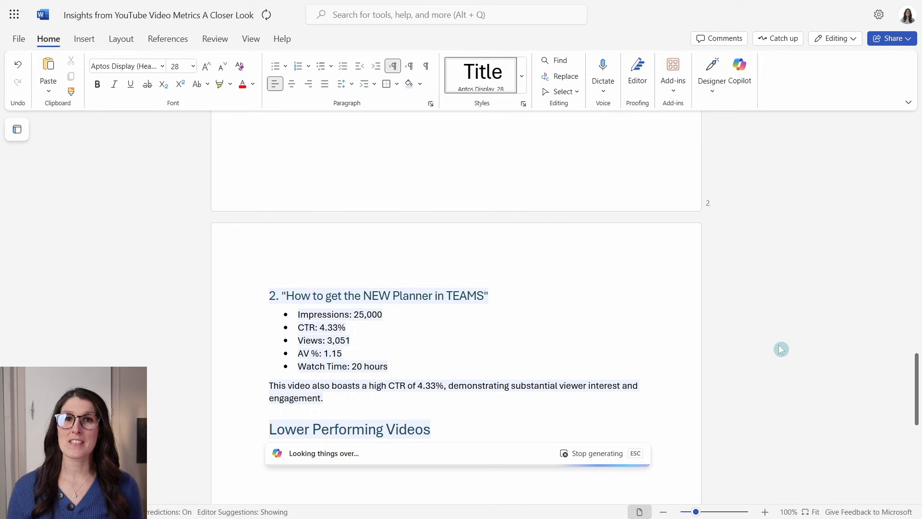
scroll(down, 3)
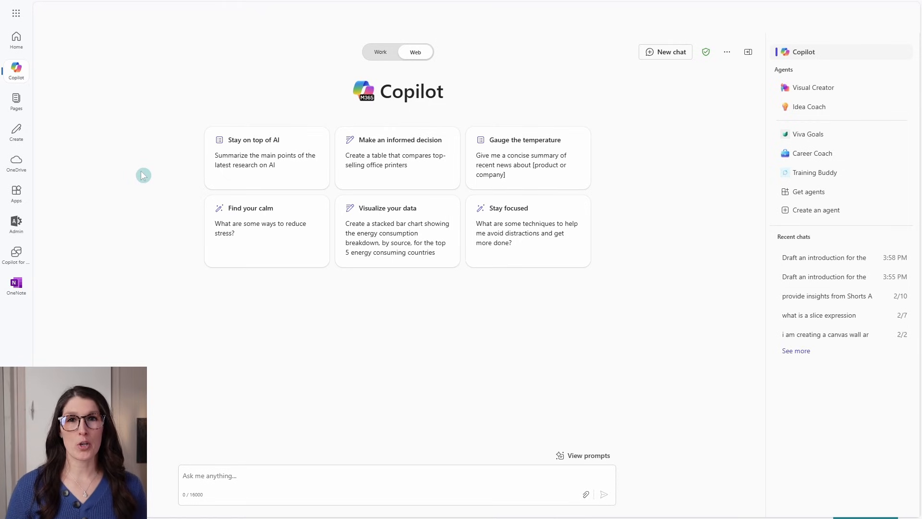
mouse_move(230, 303)
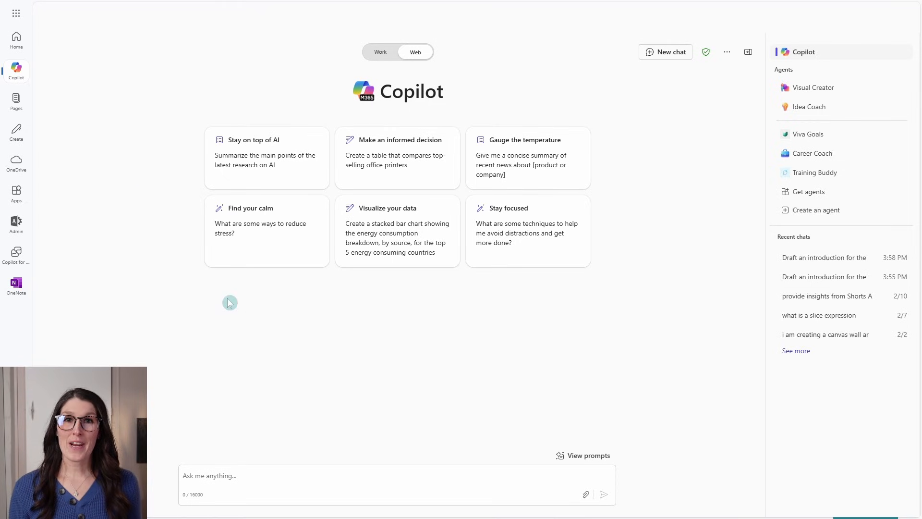
mouse_move(17, 70)
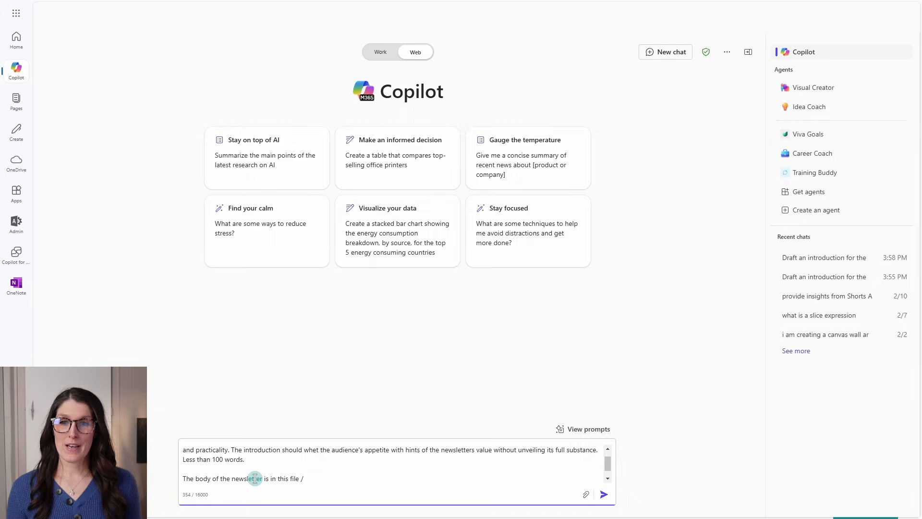
- Send the Amy's Animal Shop weekly newsletter introduction prompt and review Copilot's draft
click(603, 494)
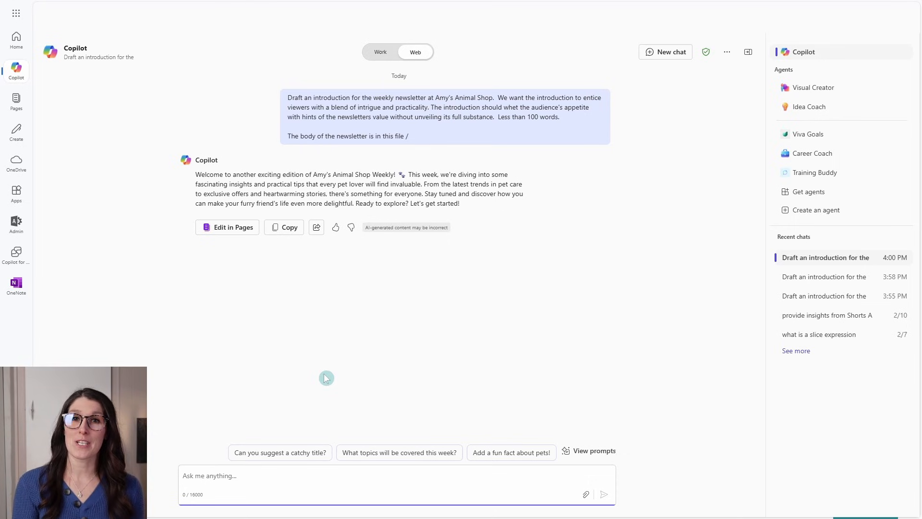
mouse_move(351, 163)
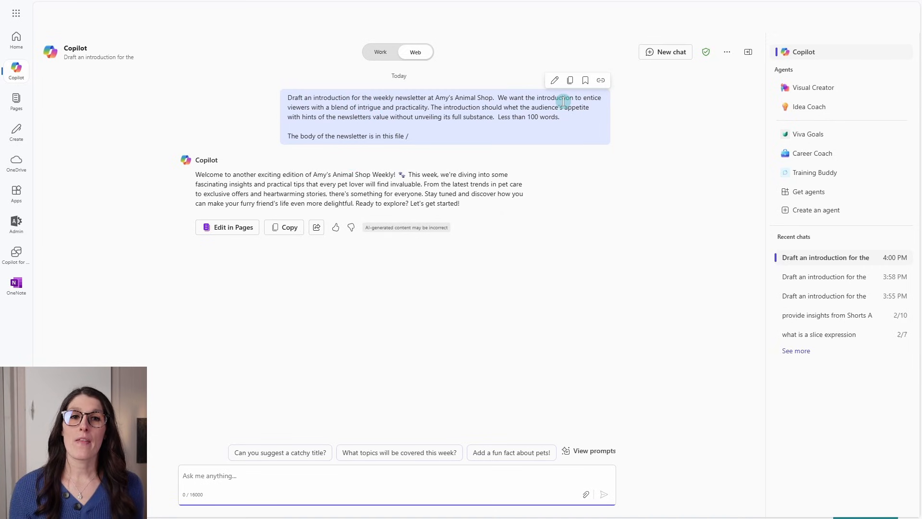
mouse_move(544, 125)
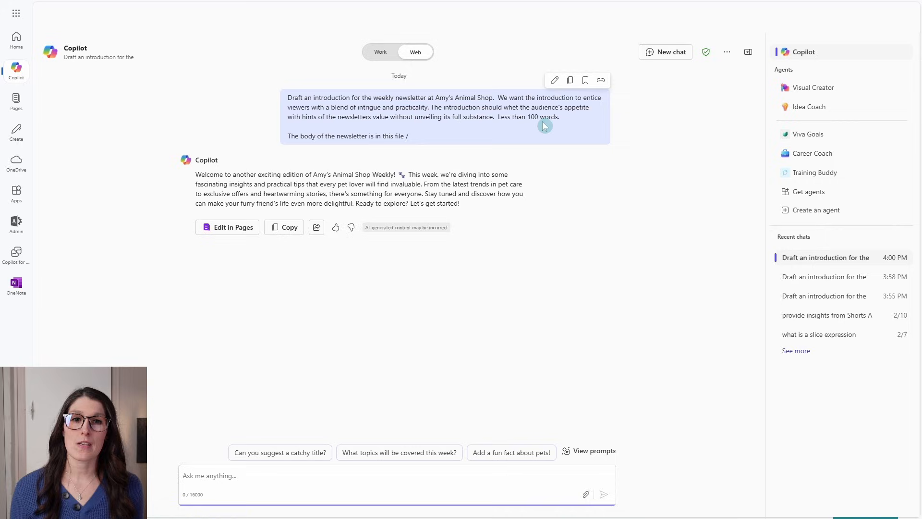
mouse_move(293, 152)
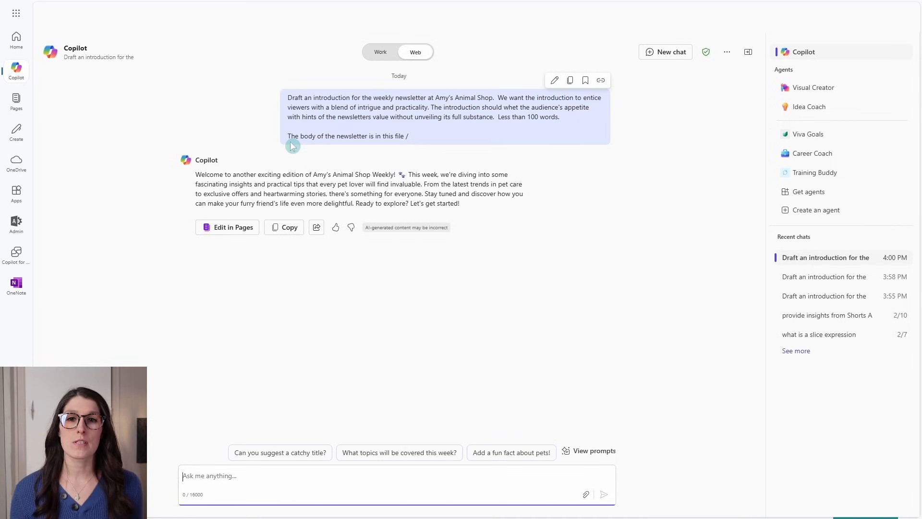
mouse_move(501, 162)
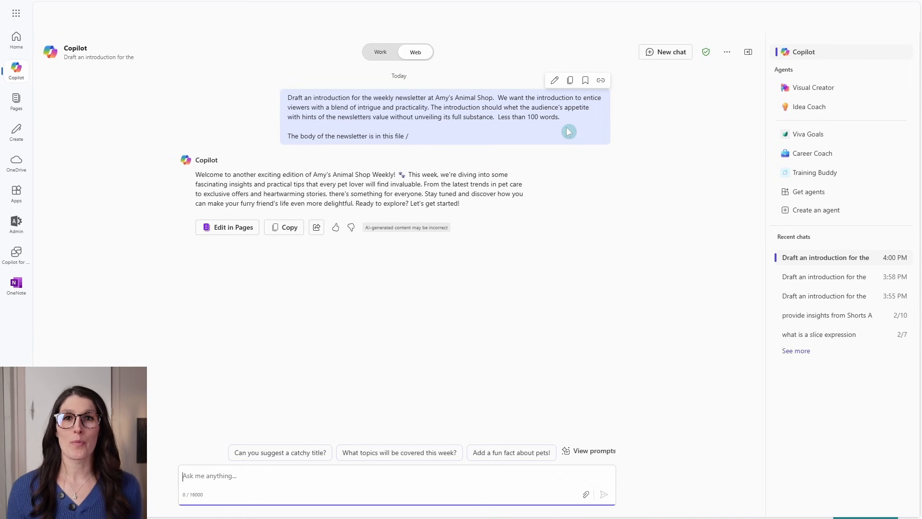
click(335, 226)
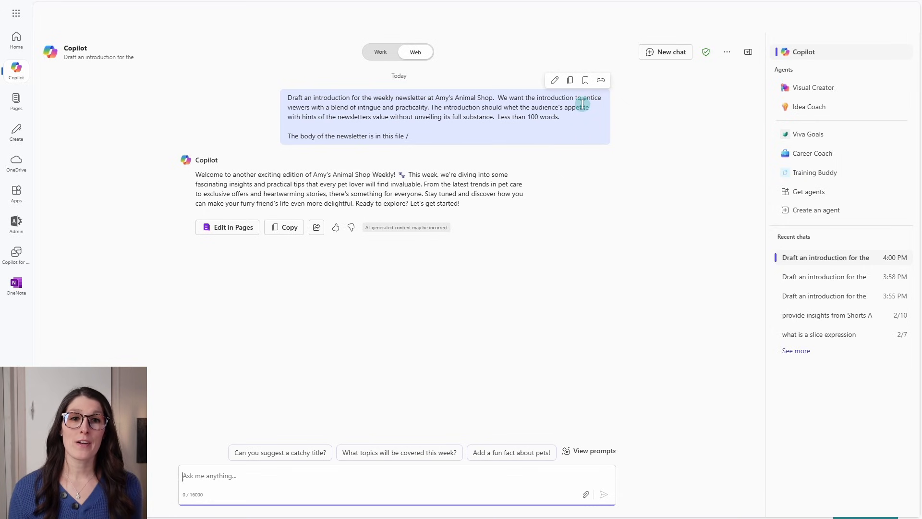
mouse_move(585, 80)
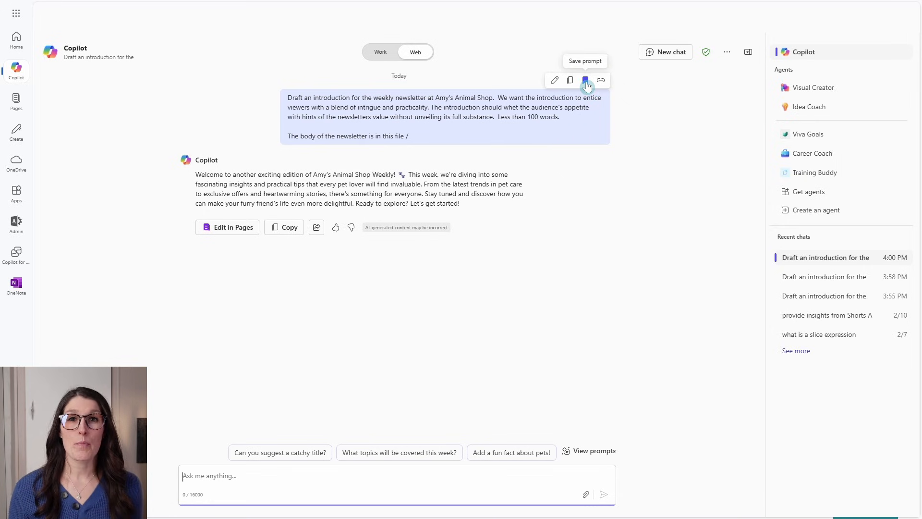
- Save the sent request as a prompt titled 'Newsletter Introduction'
click(584, 79)
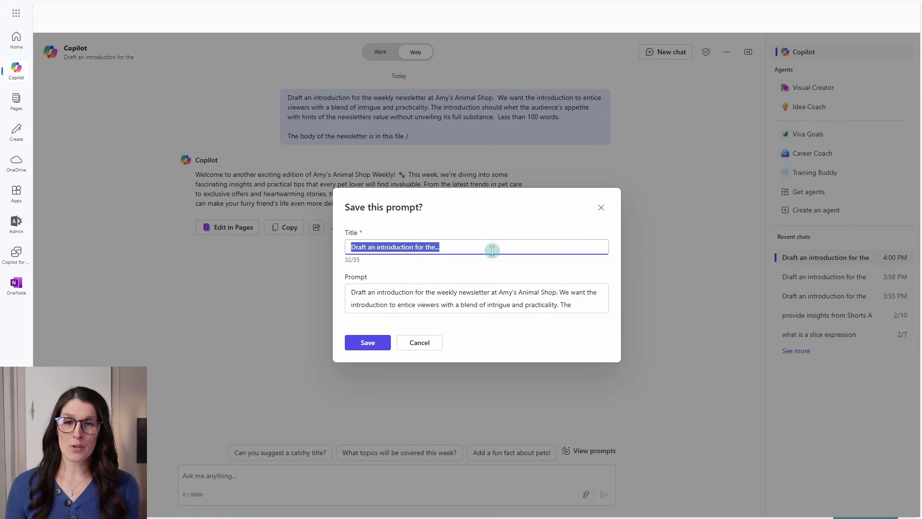
text(Newsletter Introduction)
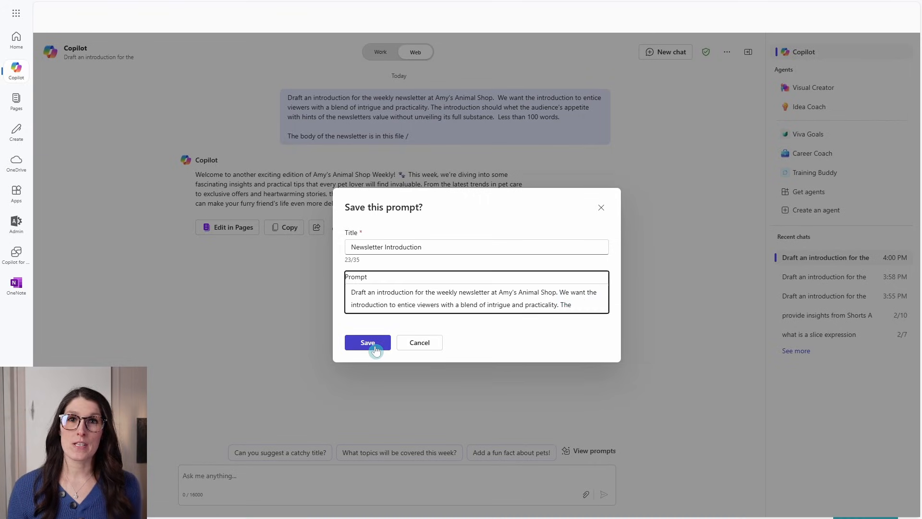
click(367, 342)
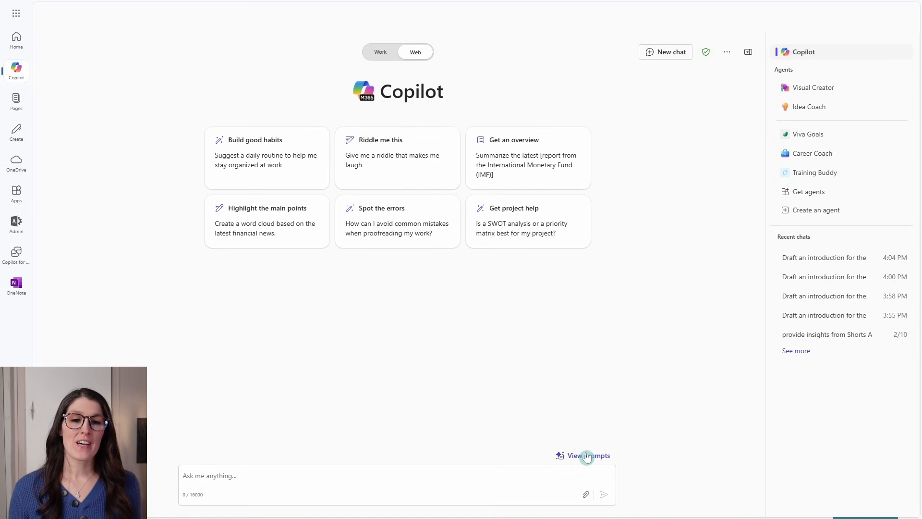
- Load the saved Newsletter Introduction prompt from Your prompts into the chat box
click(588, 456)
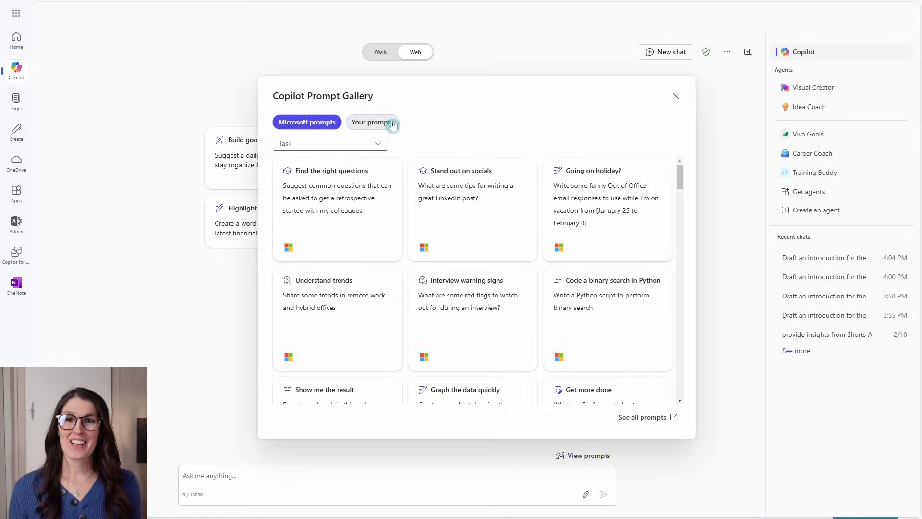
click(372, 122)
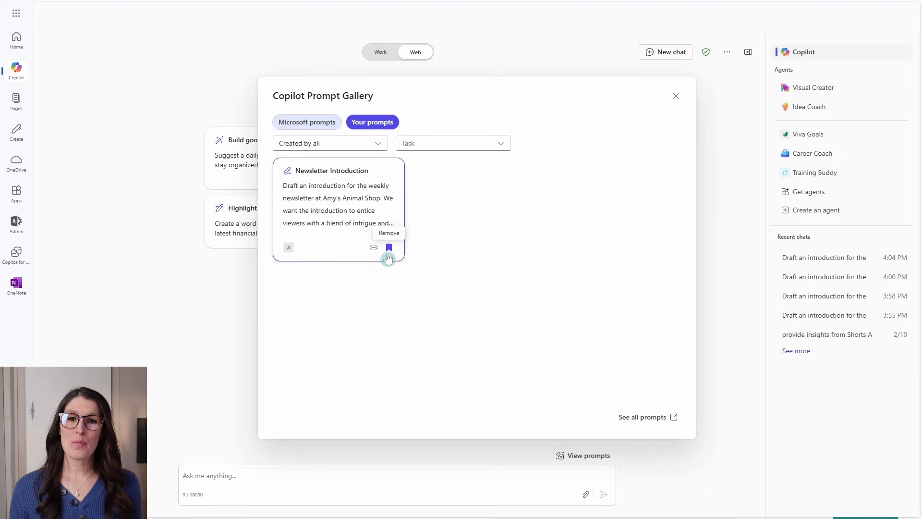
mouse_move(358, 172)
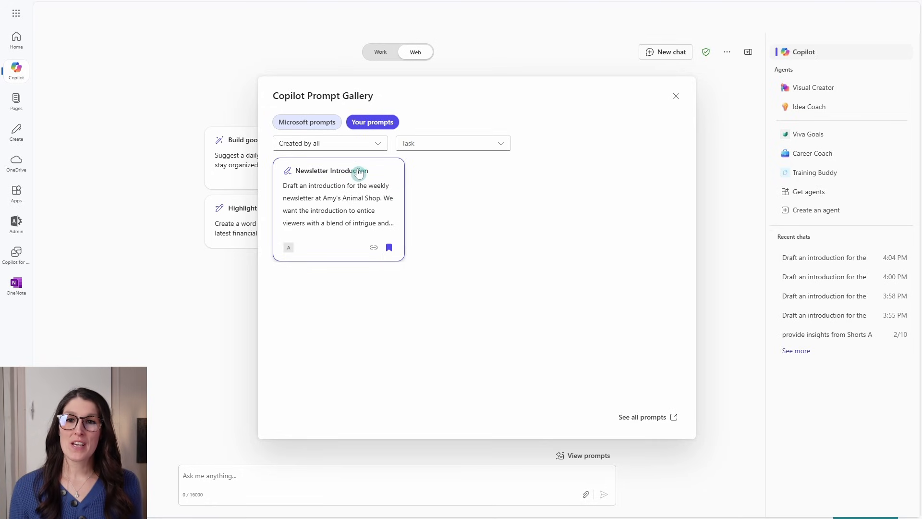
click(343, 171)
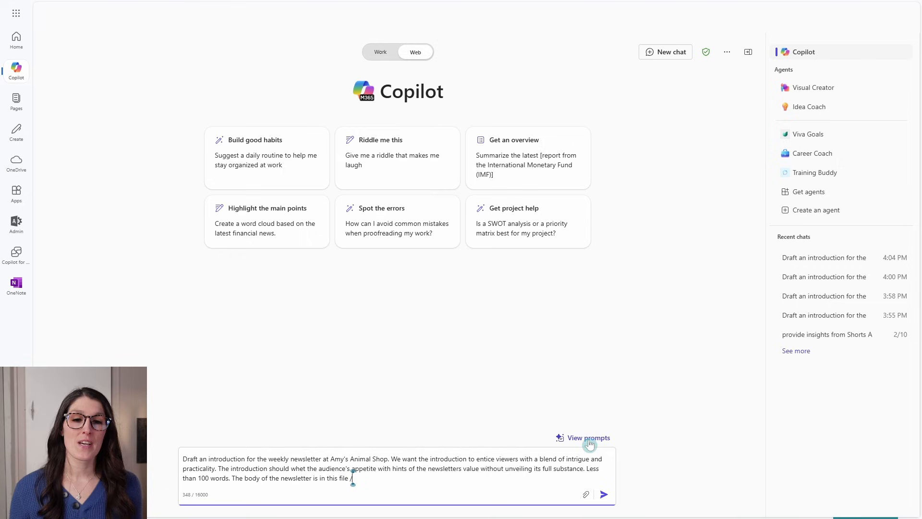
- Copy a shareable link to the Newsletter Introduction prompt from Your prompts
click(587, 438)
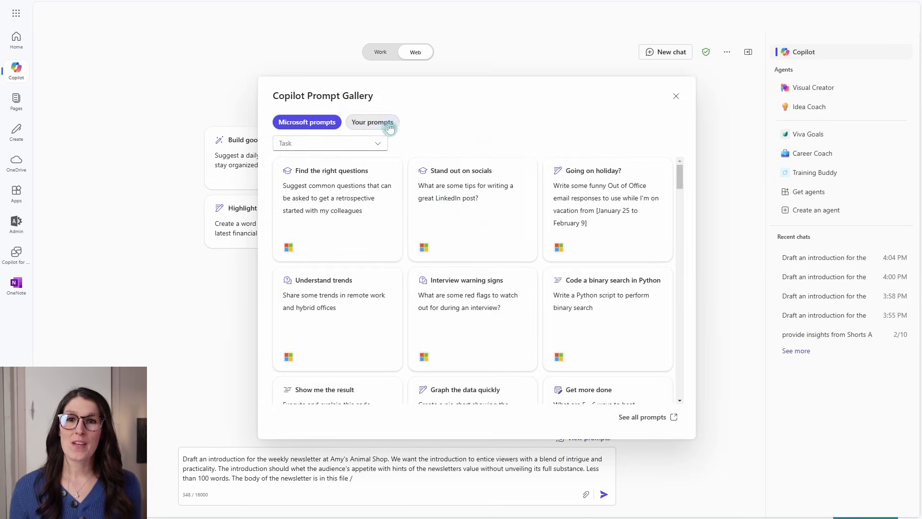
click(371, 122)
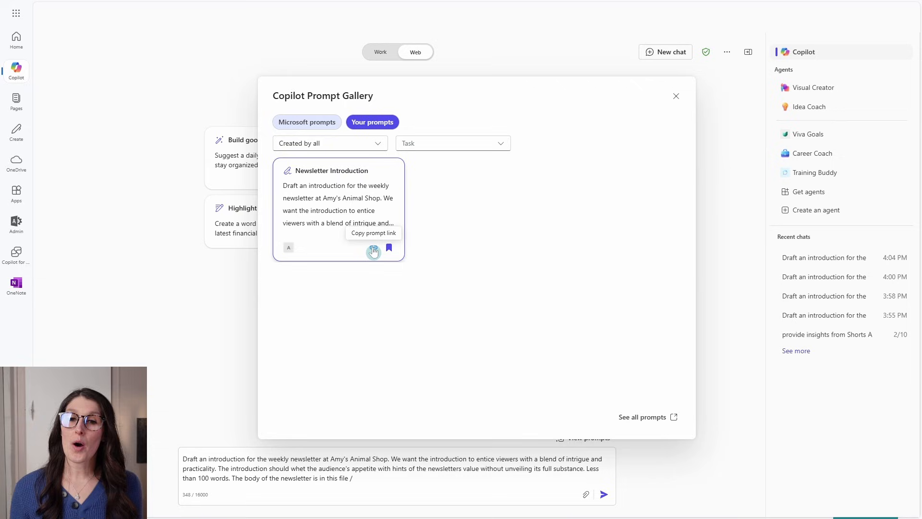
click(374, 248)
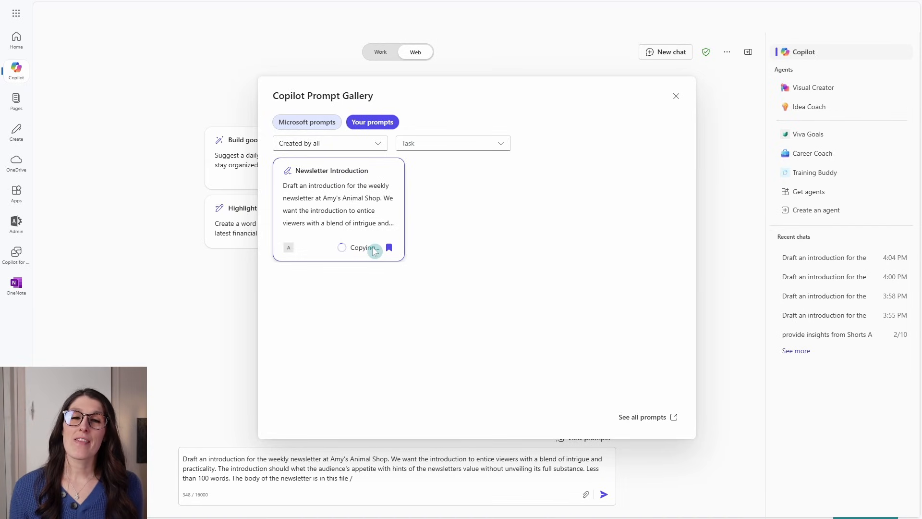
click(374, 247)
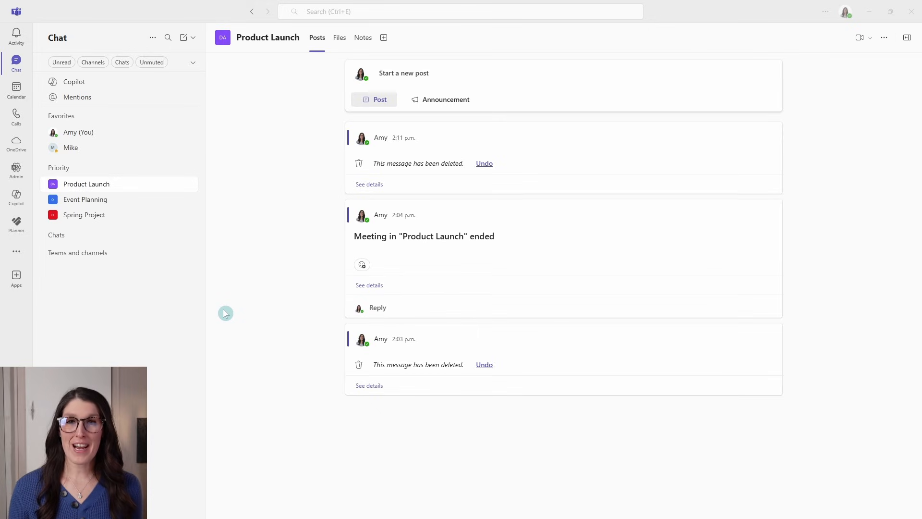
mouse_move(214, 328)
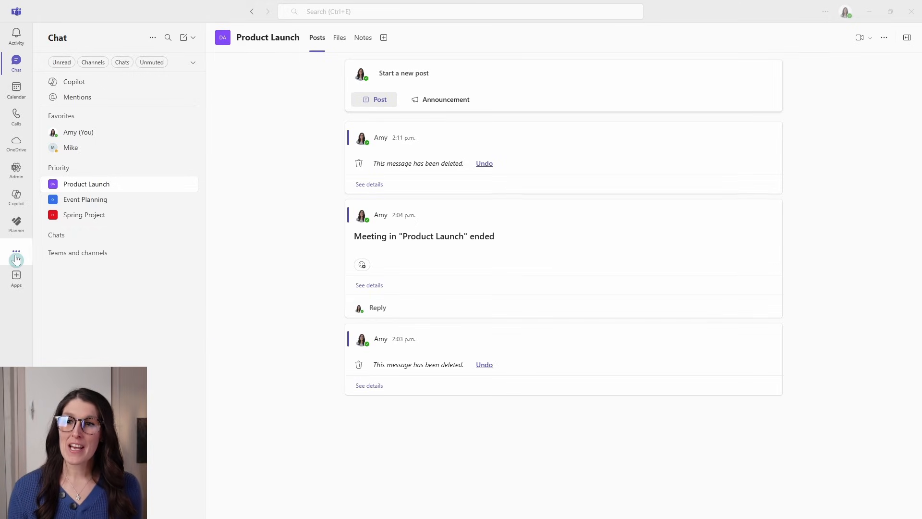
mouse_move(17, 252)
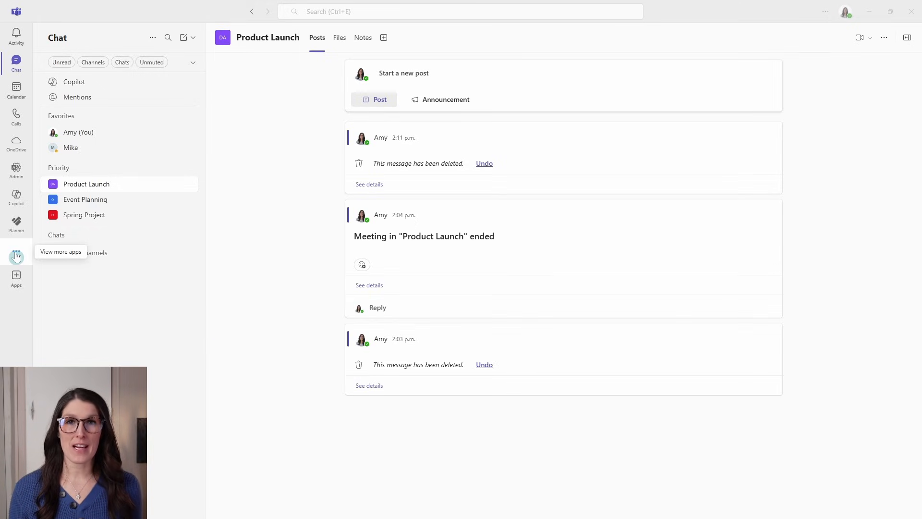
- Find and launch the Prompts app from the Teams app bar via the 'promp' search
click(17, 256)
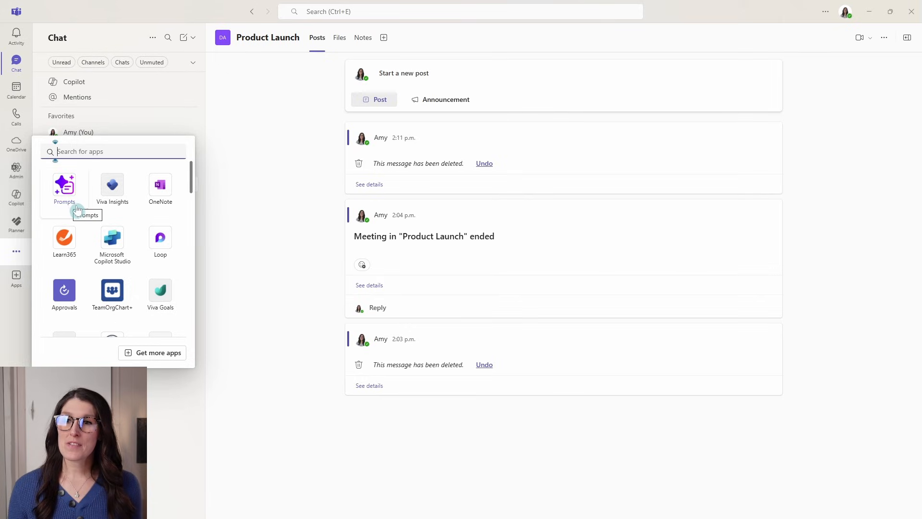
mouse_move(72, 189)
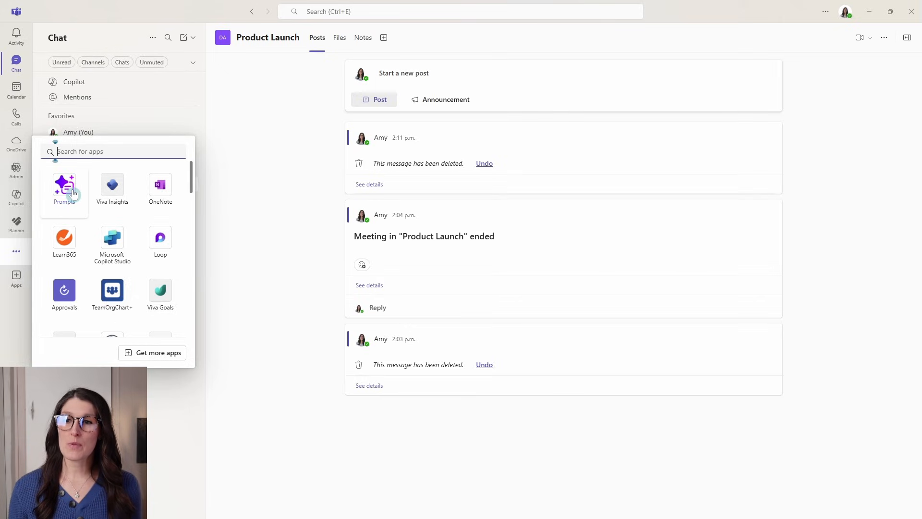
text(promp)
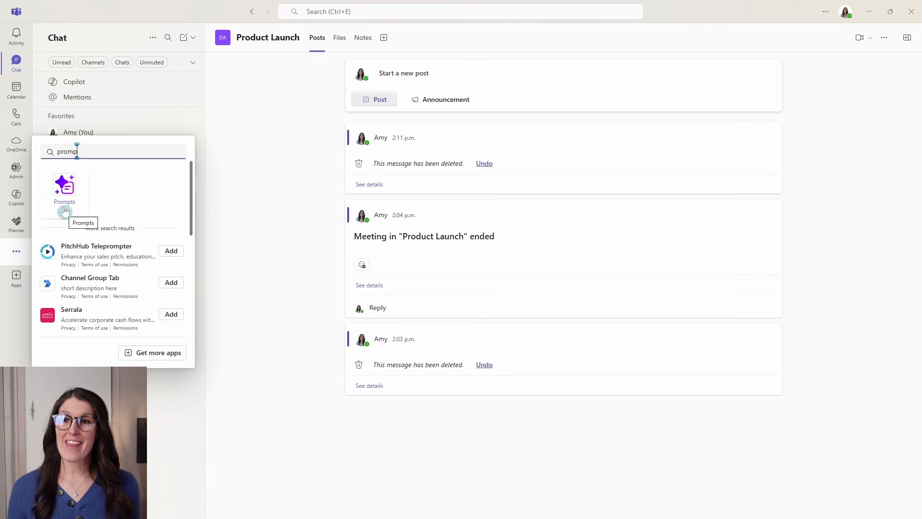
click(64, 187)
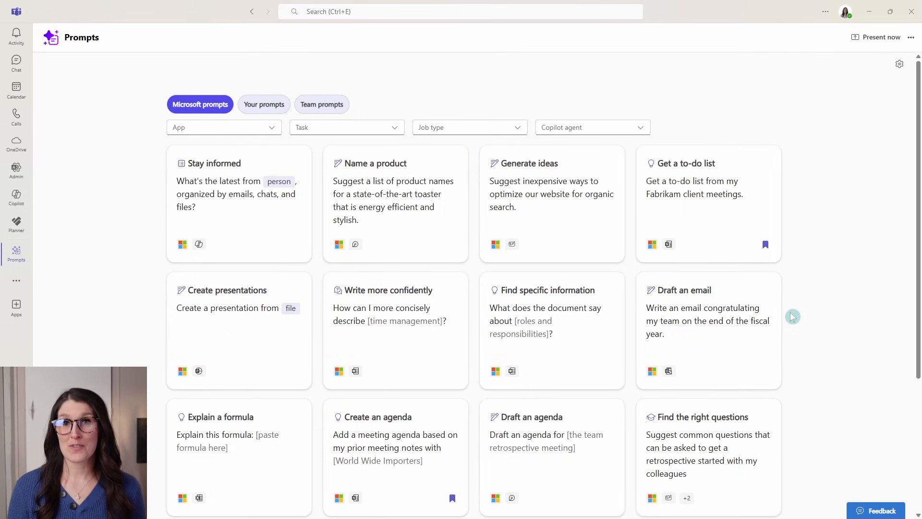
mouse_move(307, 116)
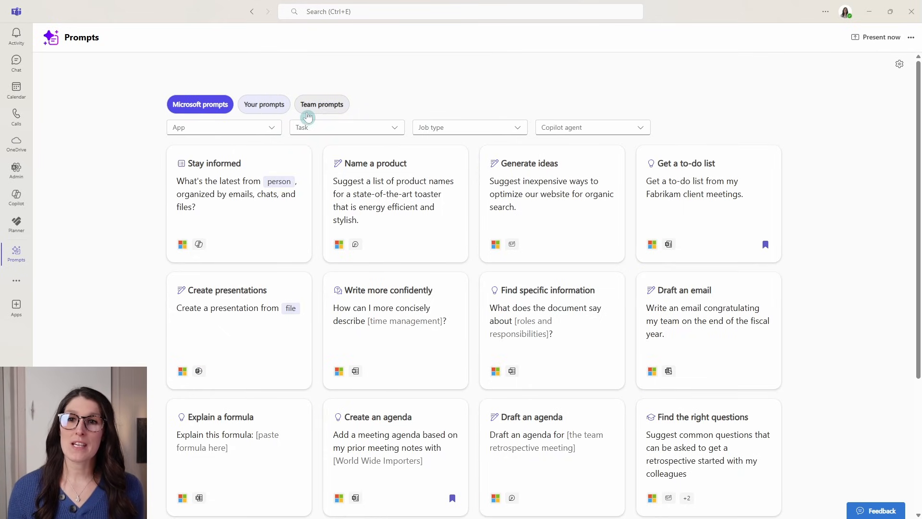
mouse_move(413, 87)
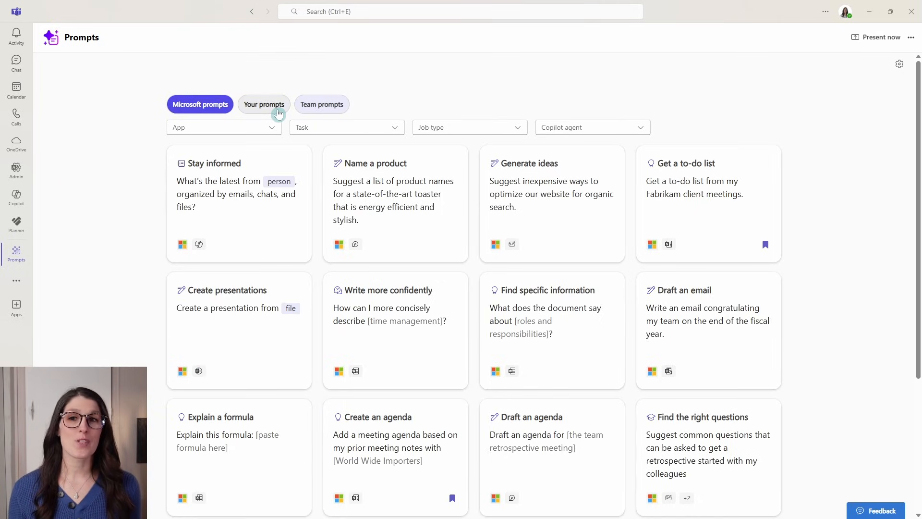
- Show Your prompts and bring up sharing for the 'Newsletter Introduction' card
click(263, 103)
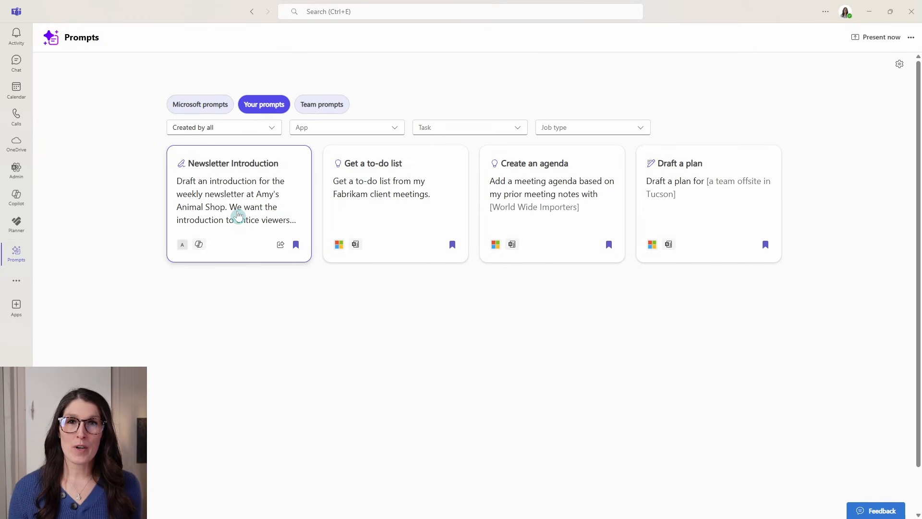
click(280, 245)
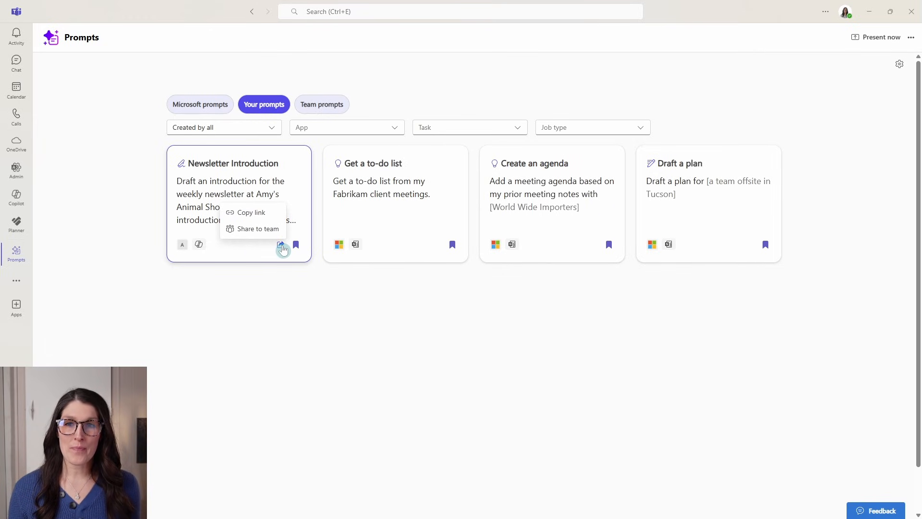